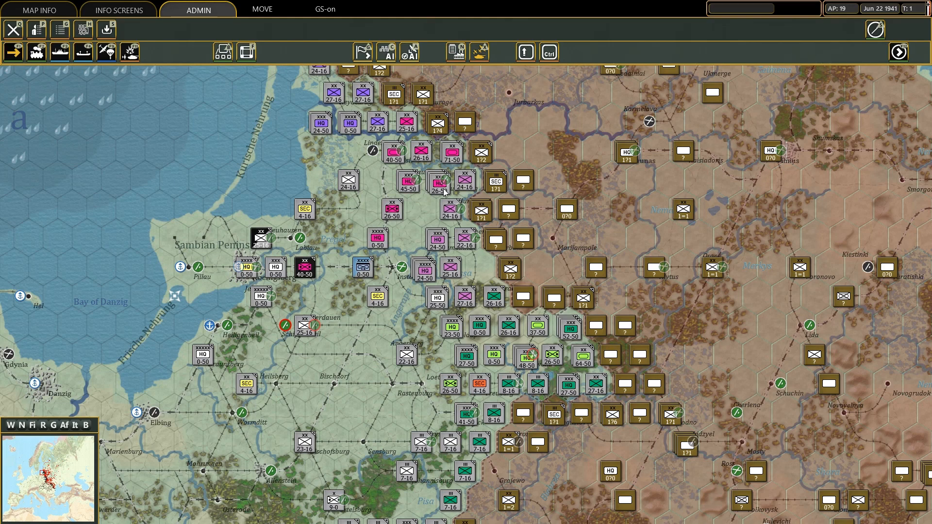
# - Open von Manstein's leader profile from the LVI Mot. Crps headquarters in the map stack
pyautogui.click(439, 182)
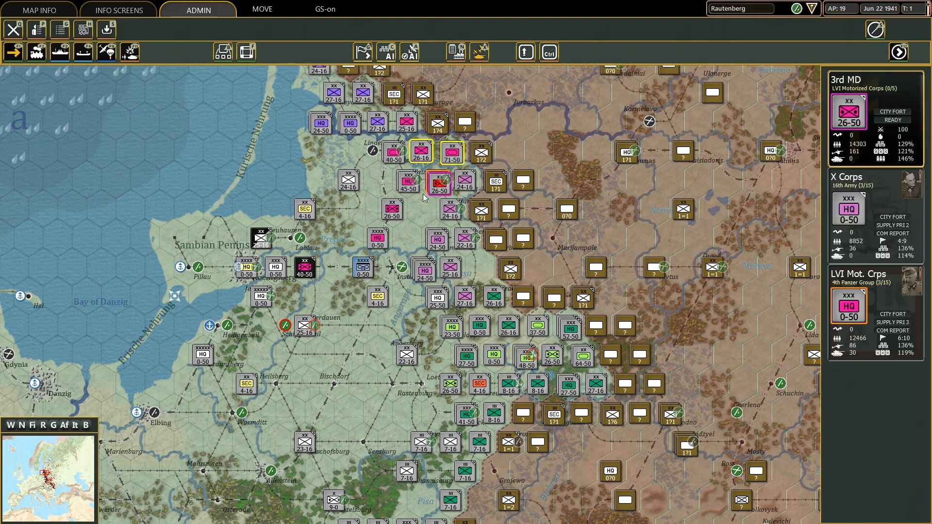
pyautogui.click(438, 182)
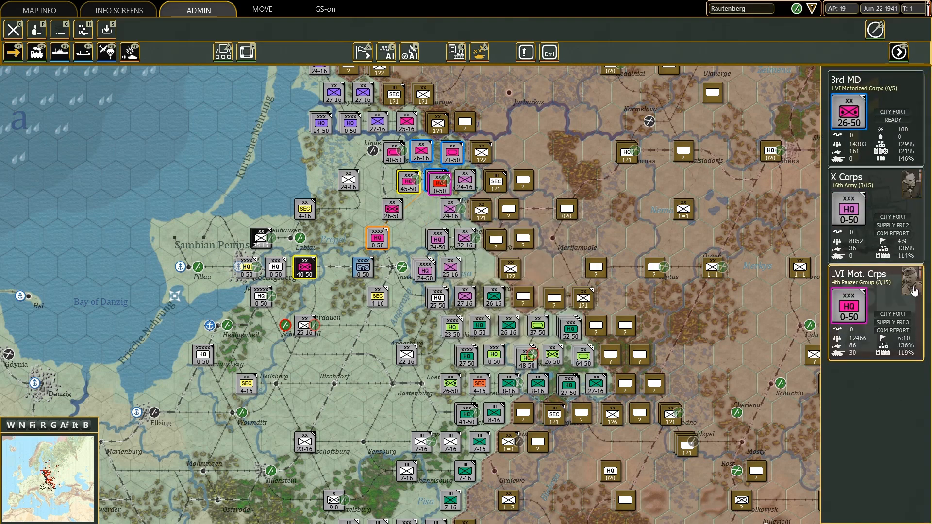
pyautogui.click(913, 291)
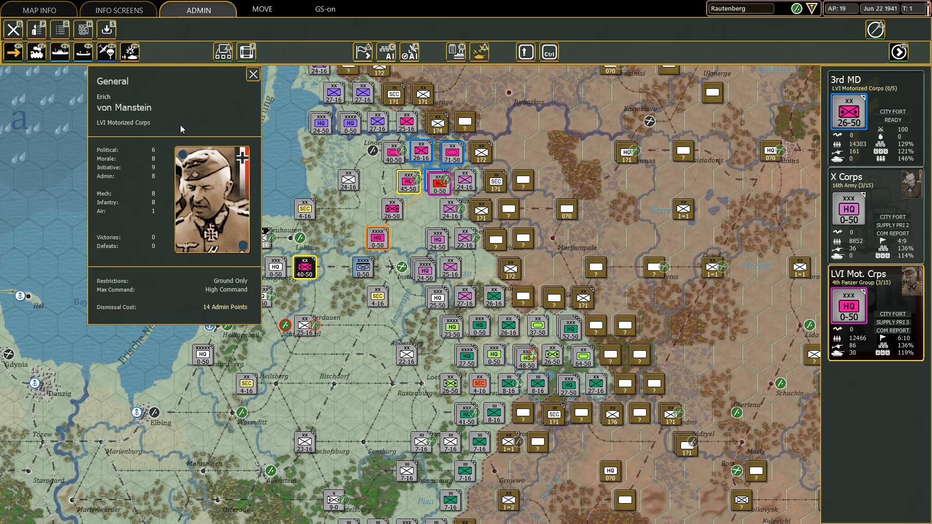
pyautogui.moveTo(155, 214)
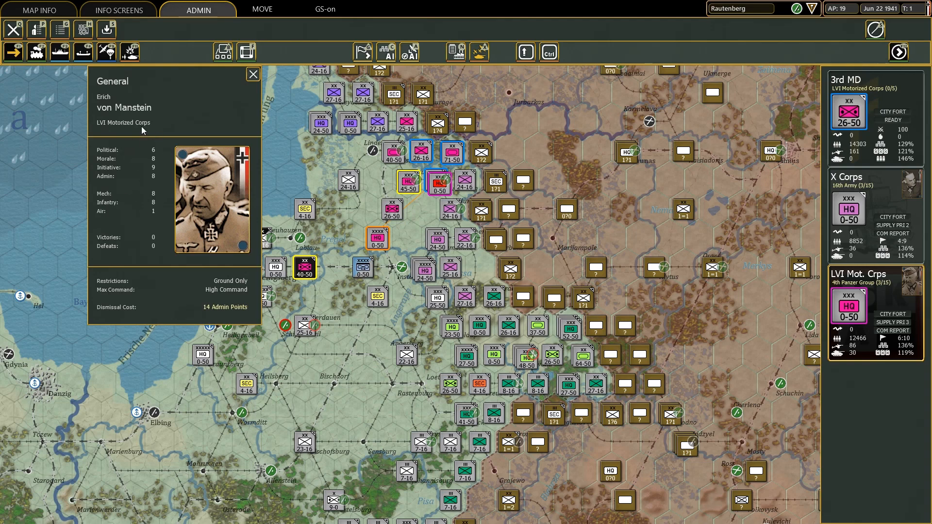
pyautogui.moveTo(159, 198)
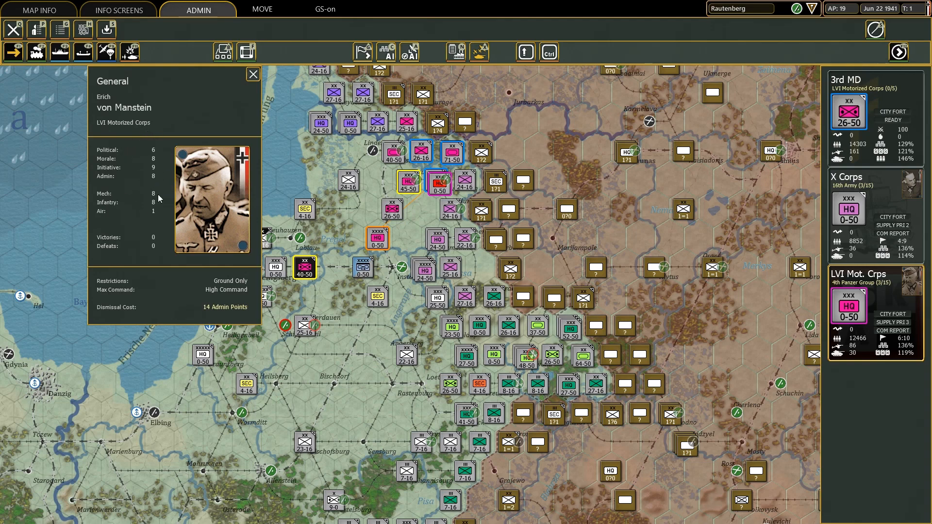
pyautogui.moveTo(220, 107)
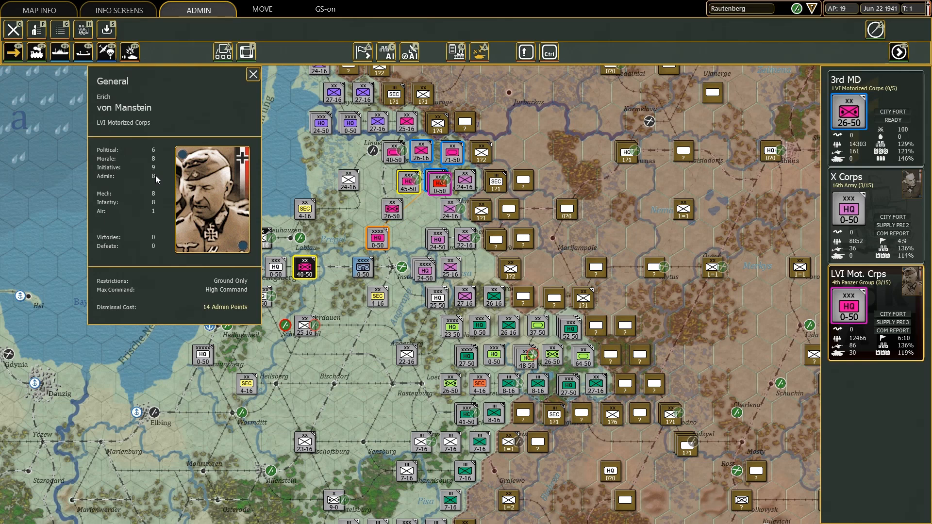
pyautogui.moveTo(170, 173)
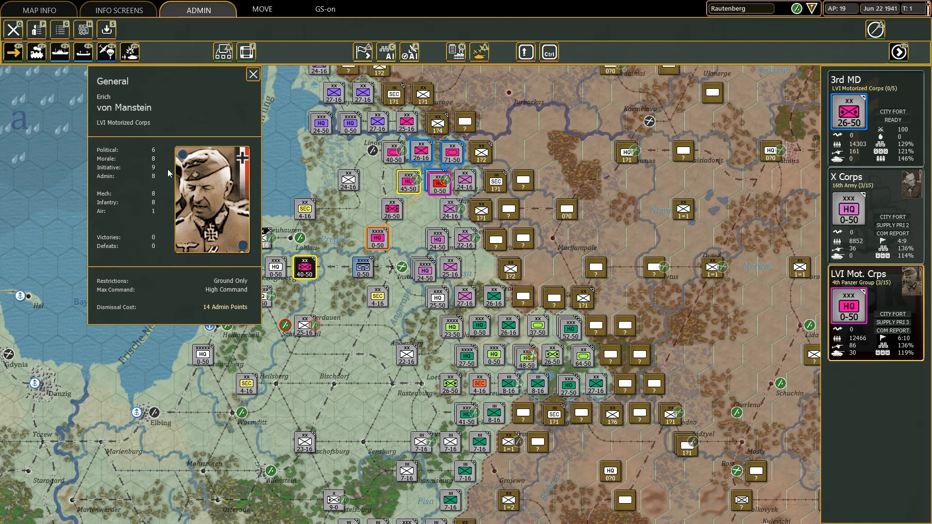
pyautogui.moveTo(151, 178)
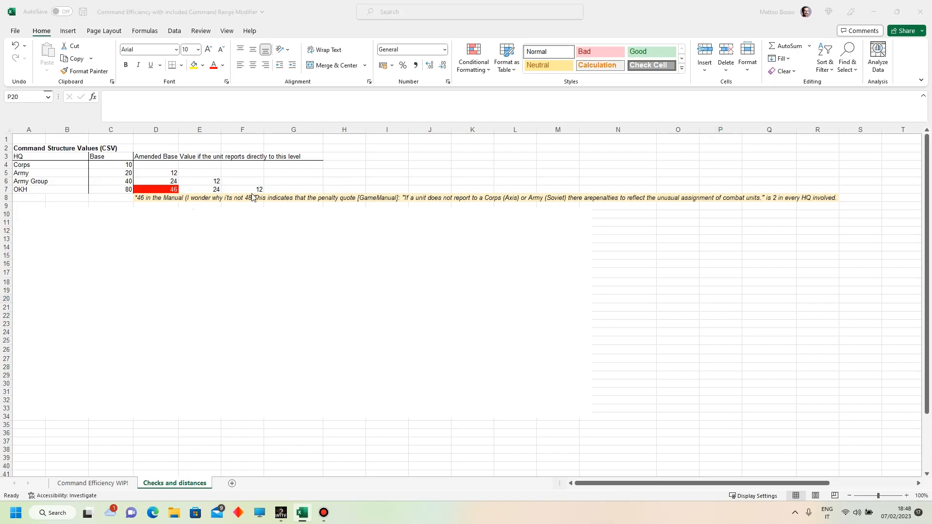
pyautogui.click(720, 298)
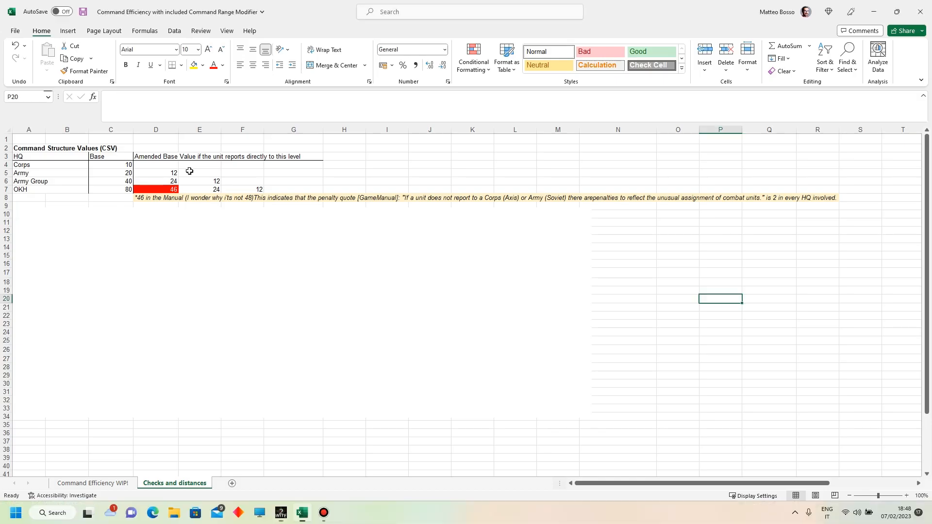
pyautogui.click(386, 165)
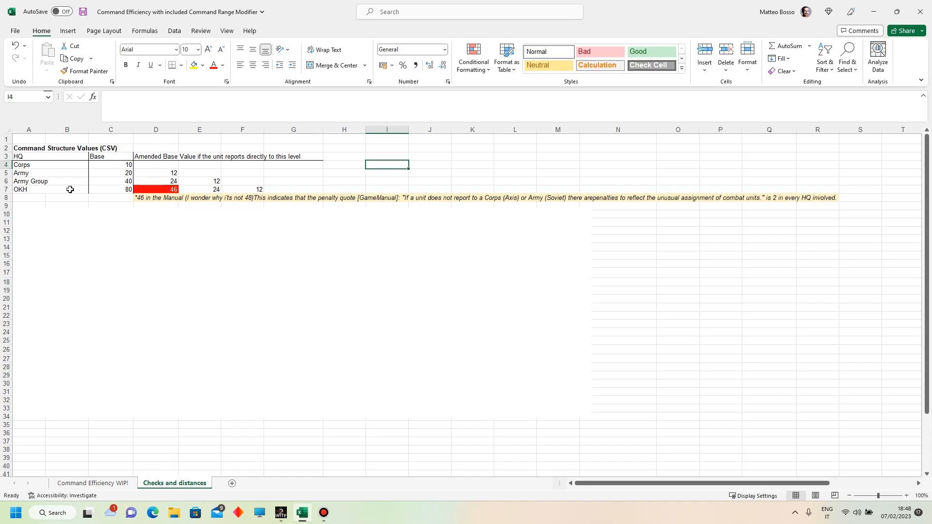
pyautogui.click(29, 173)
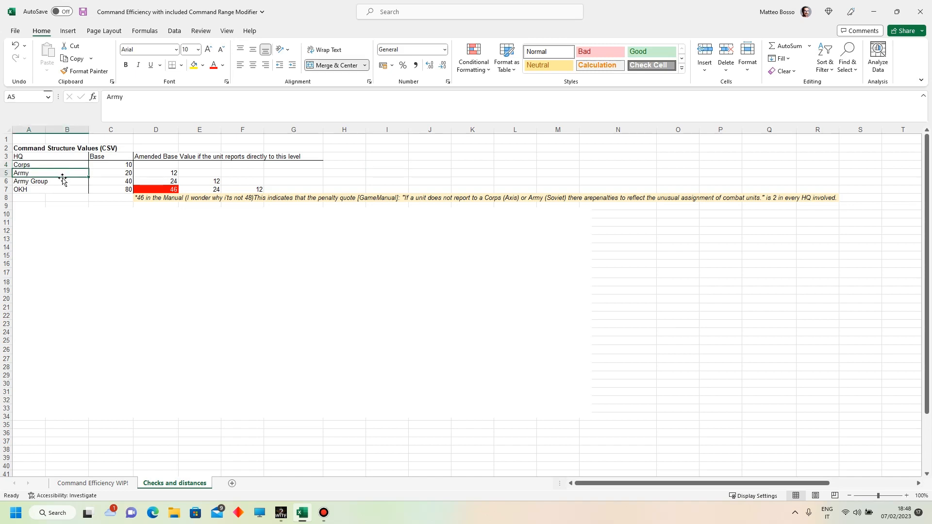
pyautogui.click(28, 189)
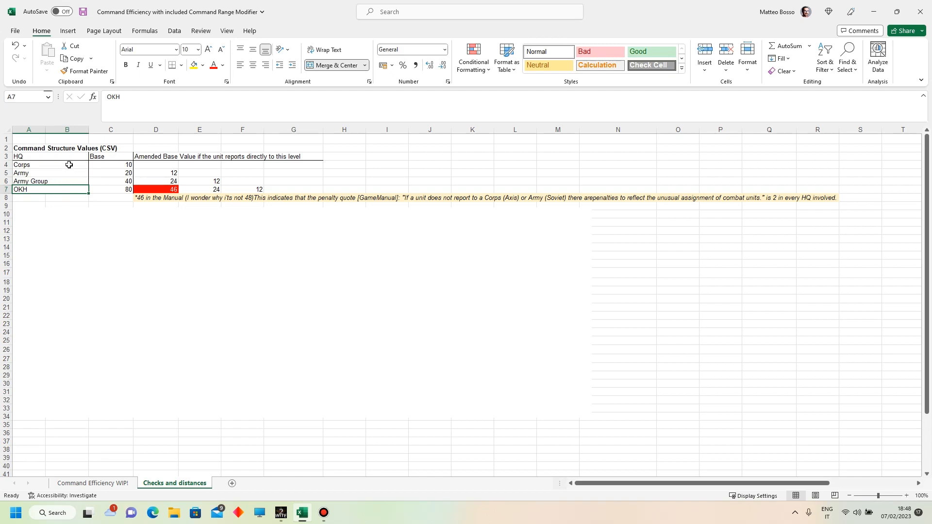
pyautogui.click(28, 165)
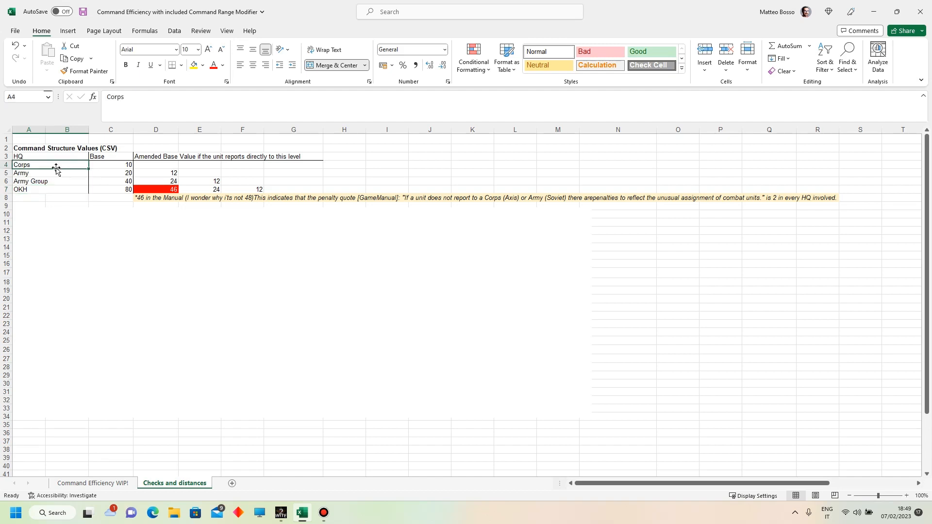
pyautogui.click(111, 164)
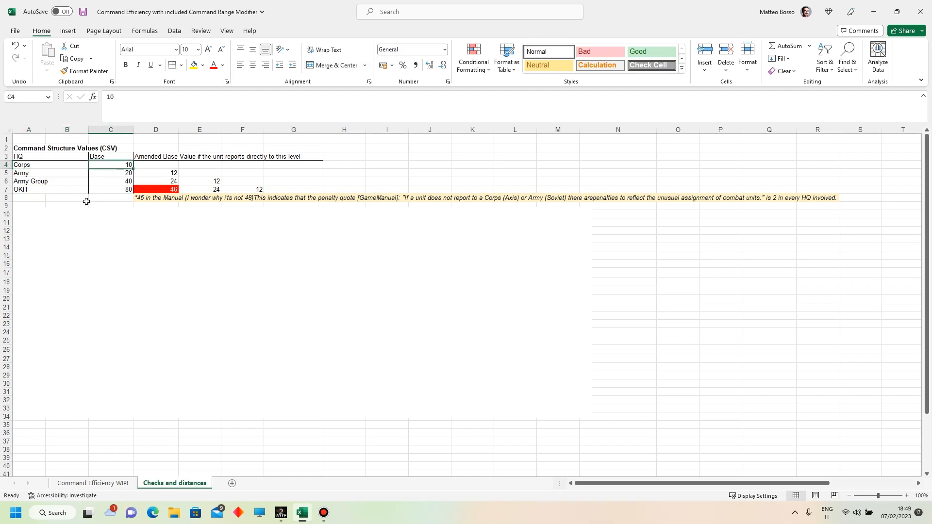
pyautogui.moveTo(382, 164)
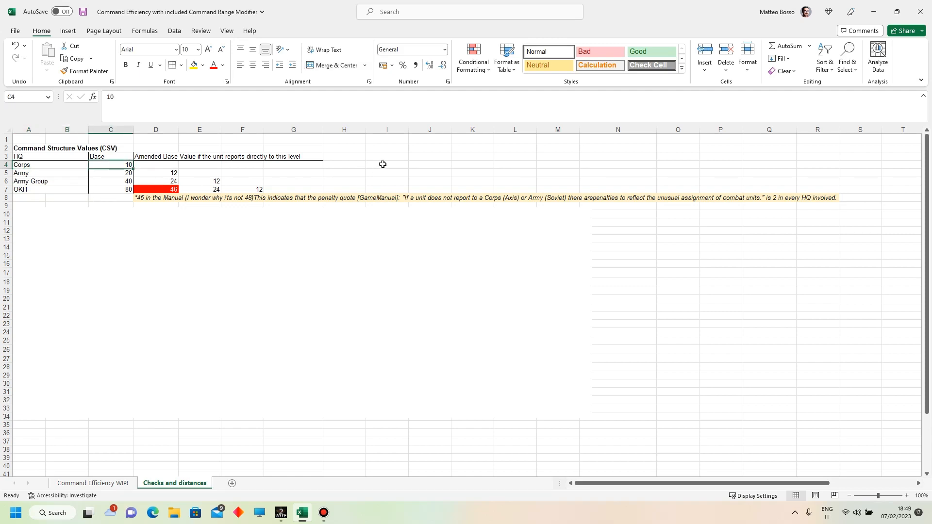
pyautogui.click(386, 164)
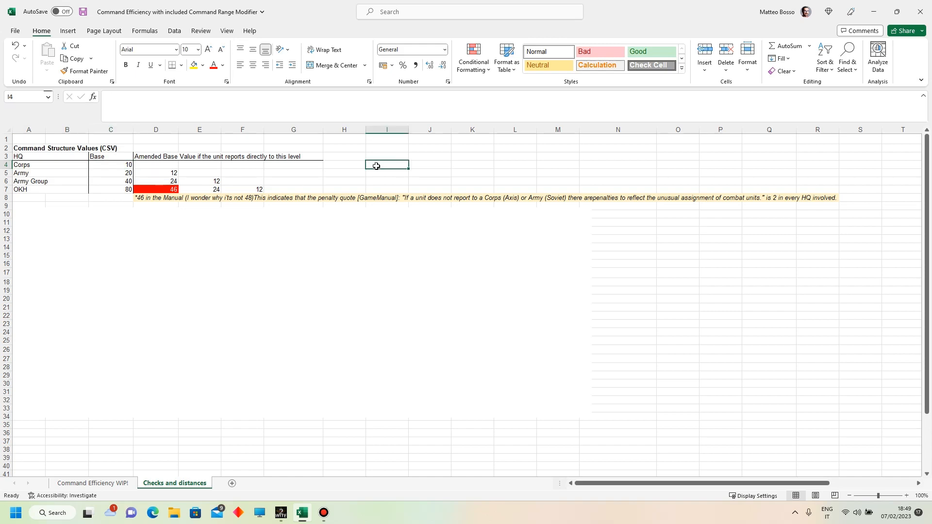
# - Start a formula in cell I4 by typing =9
pyautogui.write('=')
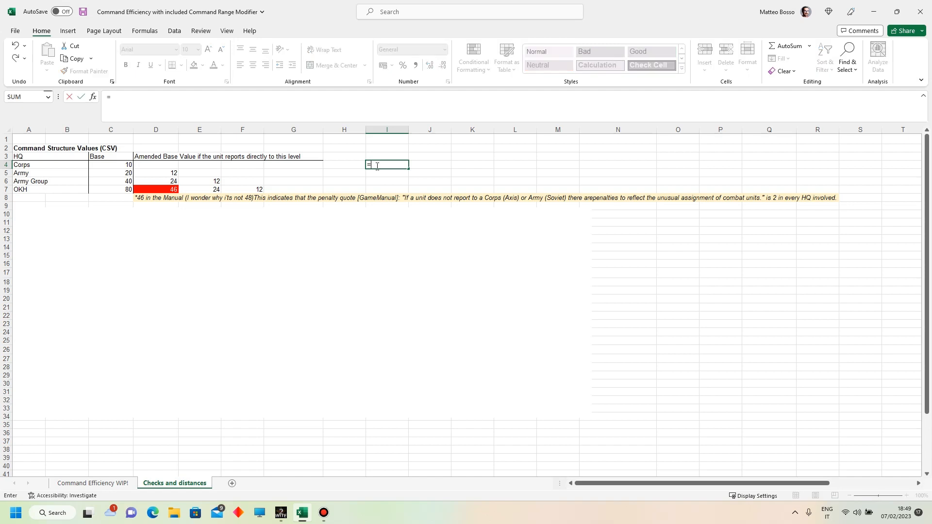
pyautogui.write('9')
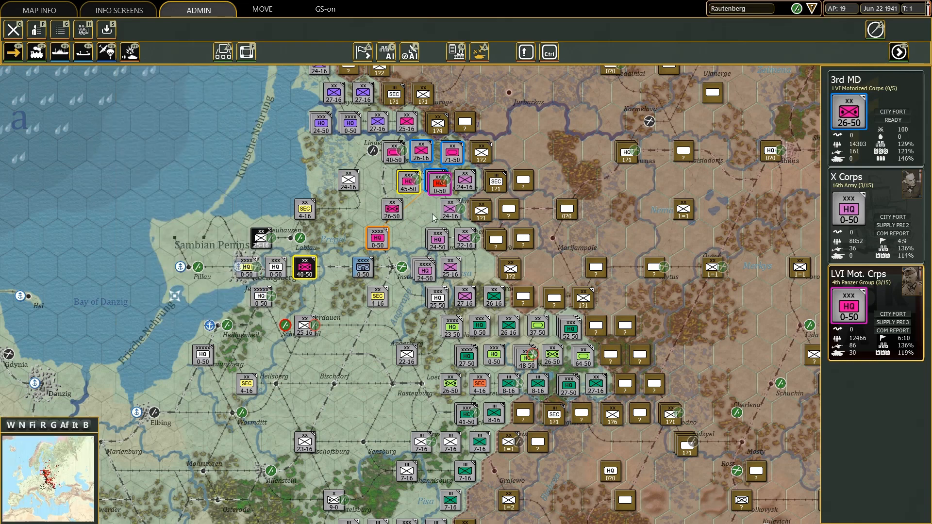
# - Open Generaloberst Erich Hoepner's leader profile for the 4th Panzer Group HQ
pyautogui.click(438, 182)
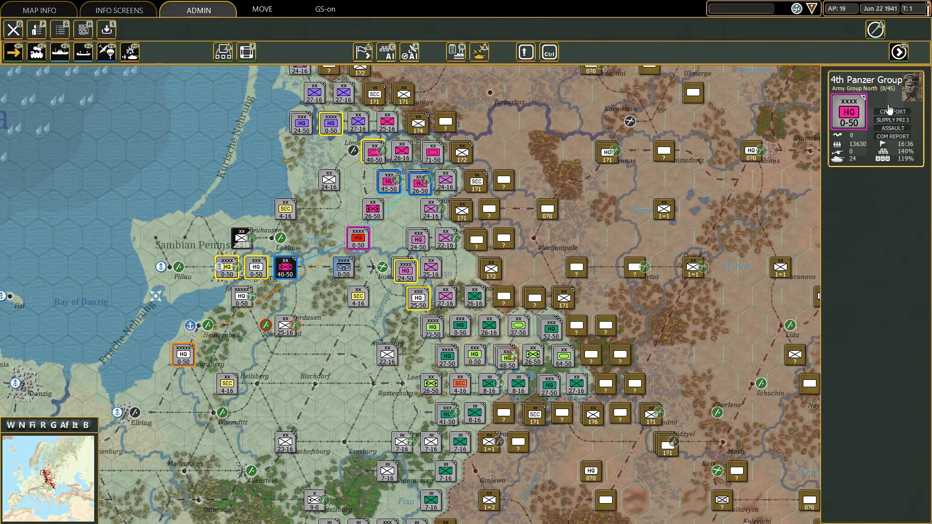
pyautogui.click(918, 87)
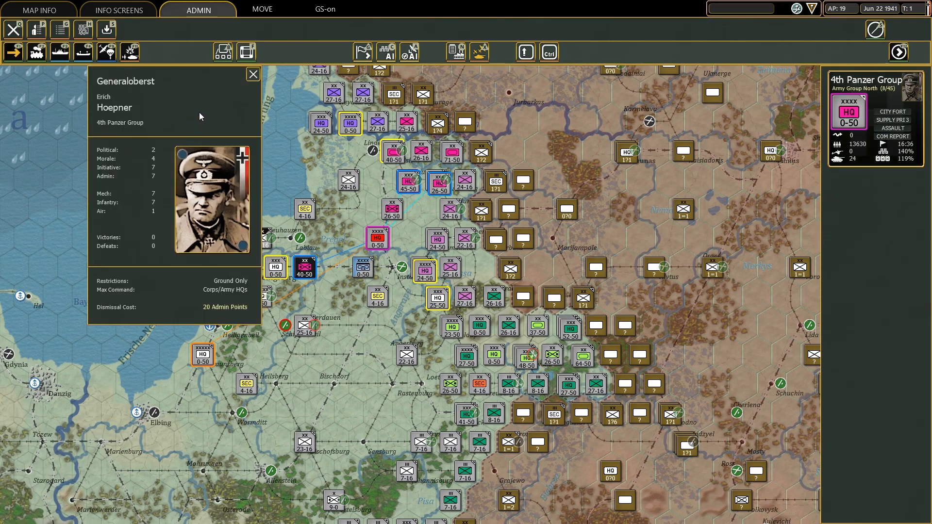
pyautogui.moveTo(150, 174)
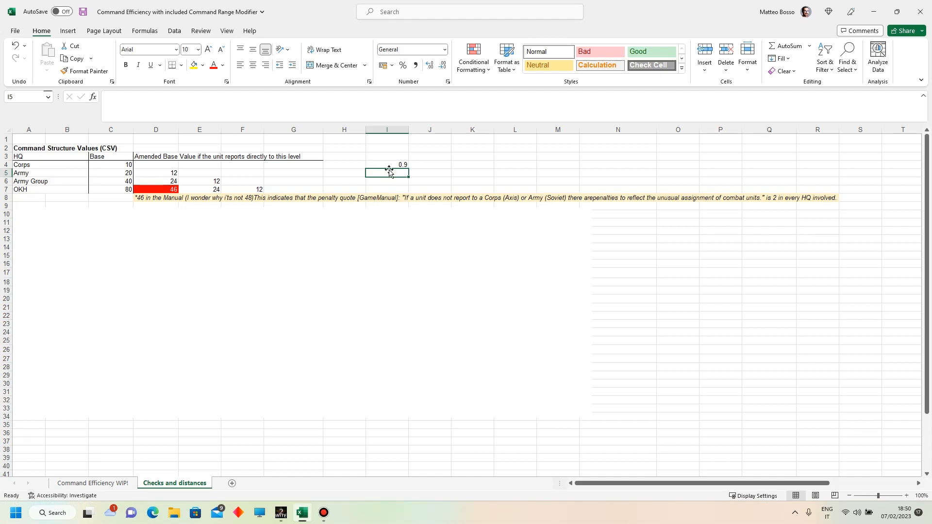
pyautogui.moveTo(390, 171)
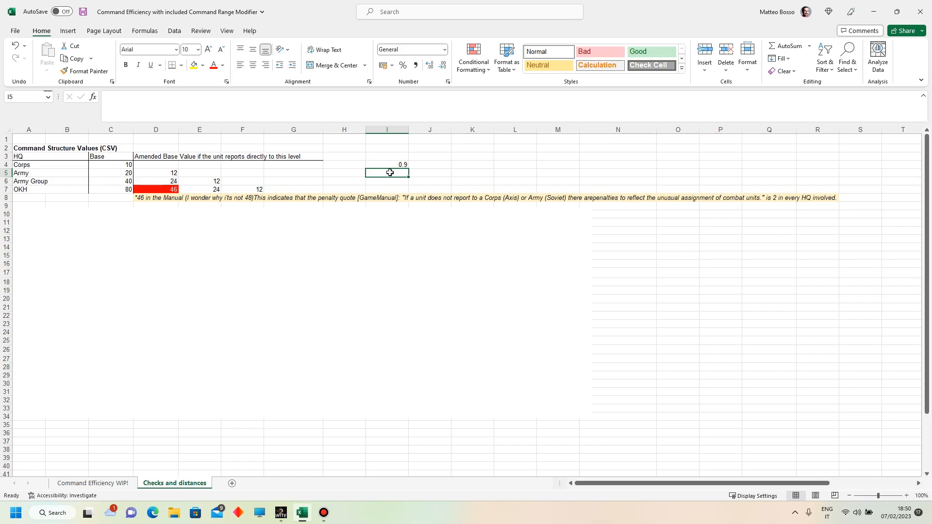
# - Type the formula =(1-I4)*7/20 into cell I5
pyautogui.write('=1-')
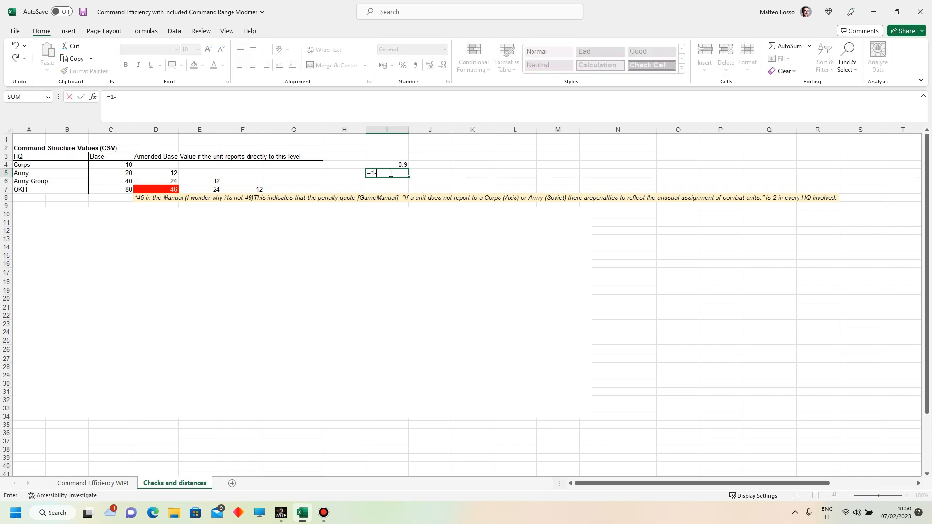
pyautogui.click(386, 164)
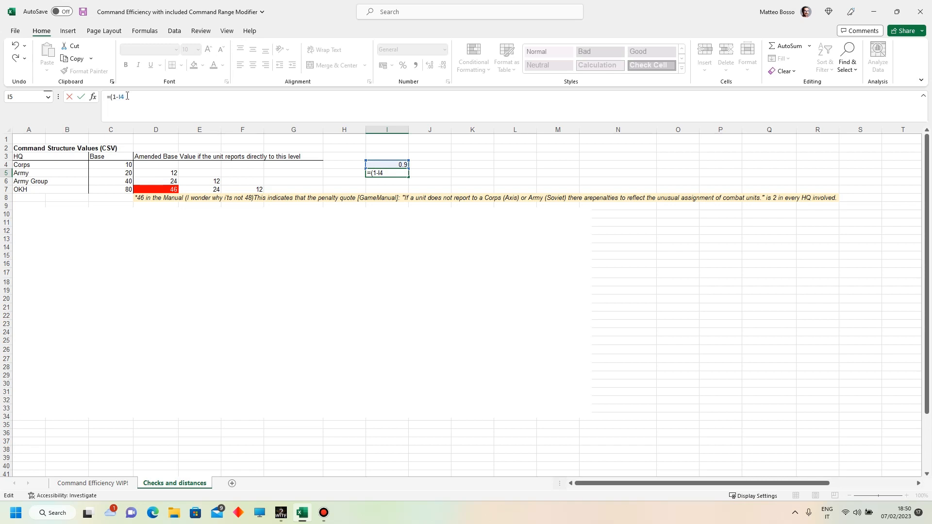
pyautogui.write(')')
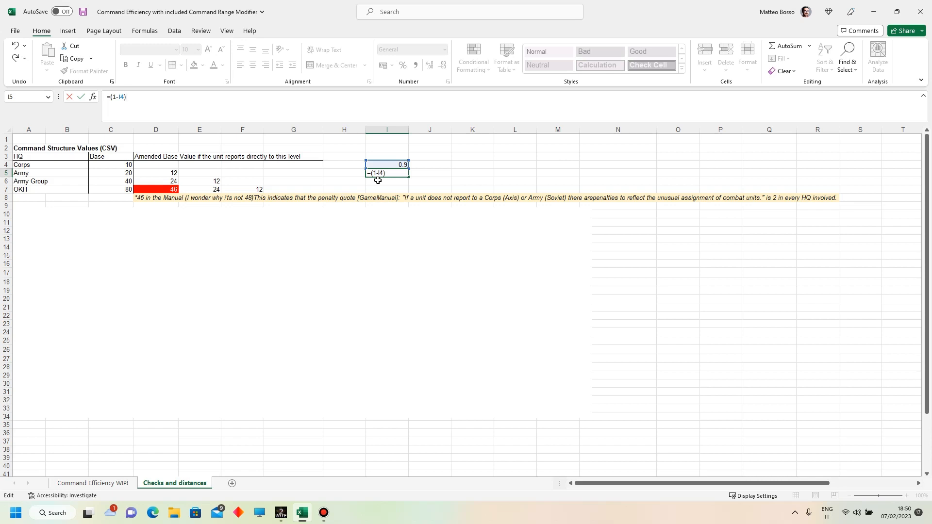
pyautogui.write('*')
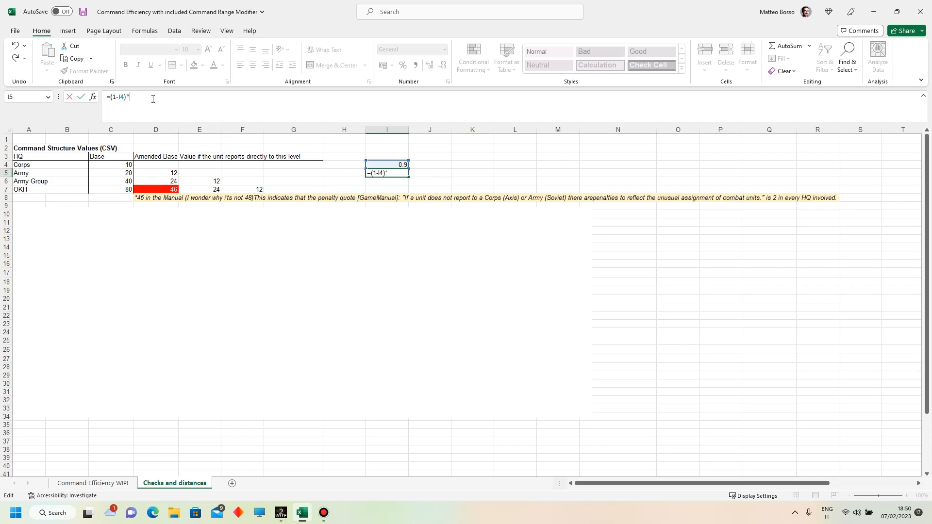
pyautogui.write('7/20')
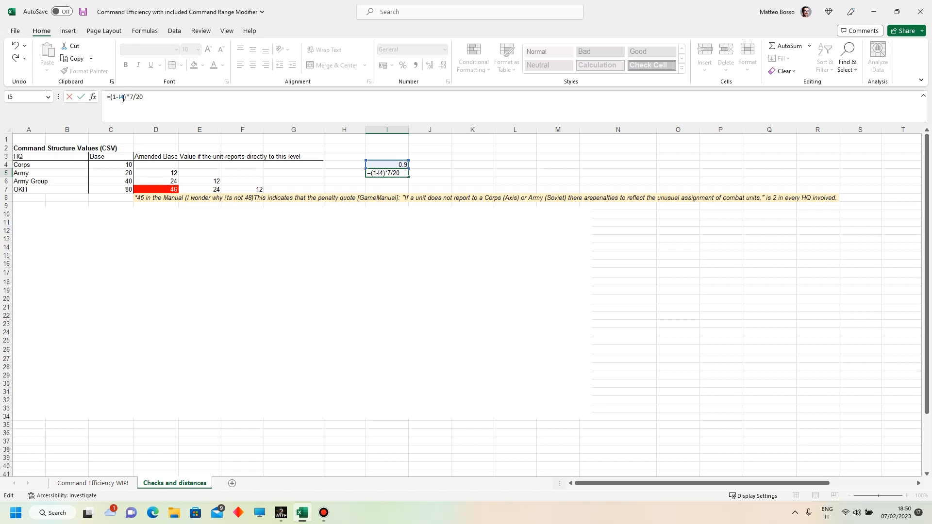
pyautogui.moveTo(386, 166)
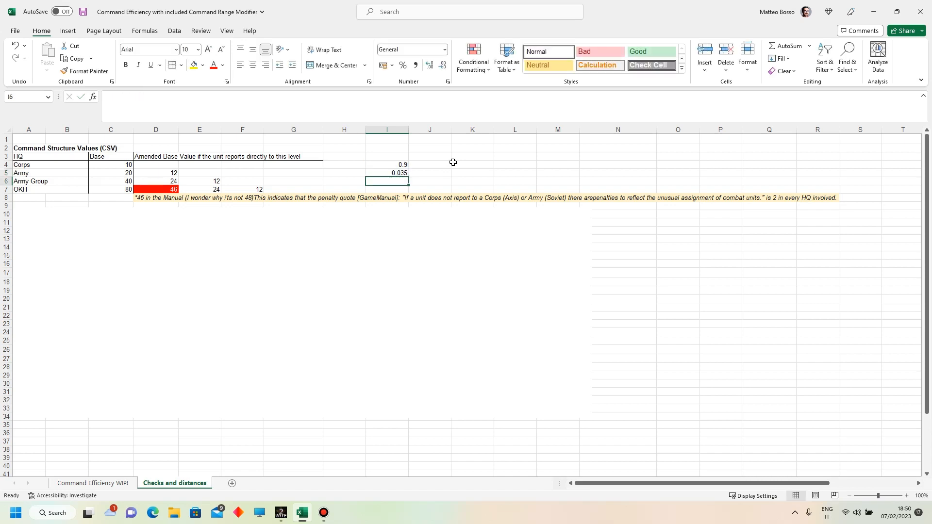
pyautogui.moveTo(384, 171)
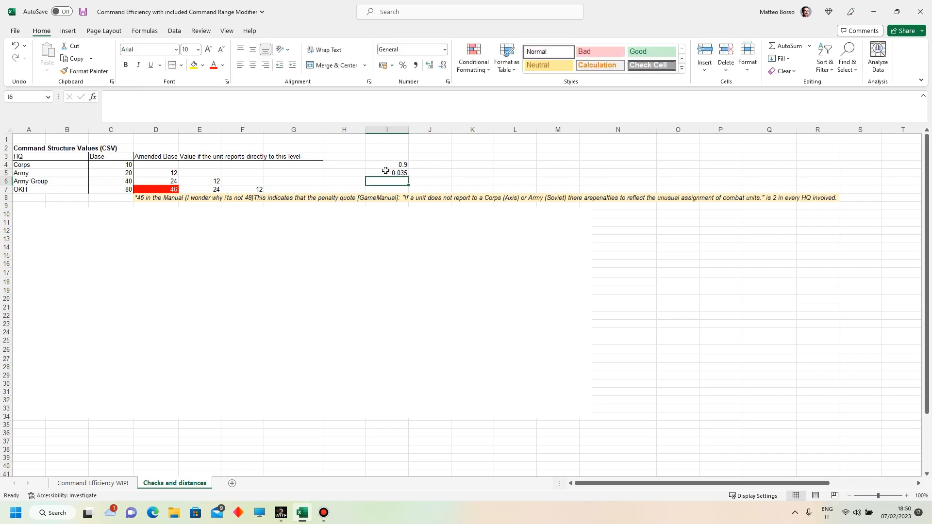
# - Review cell I5 and the Army HQ row, then select the scratch cells in column I
pyautogui.click(386, 173)
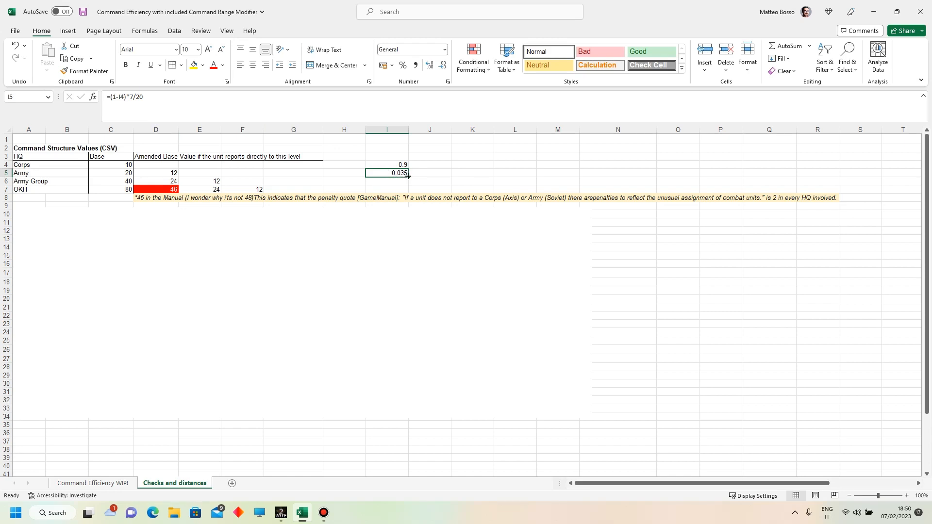
pyautogui.moveTo(404, 179)
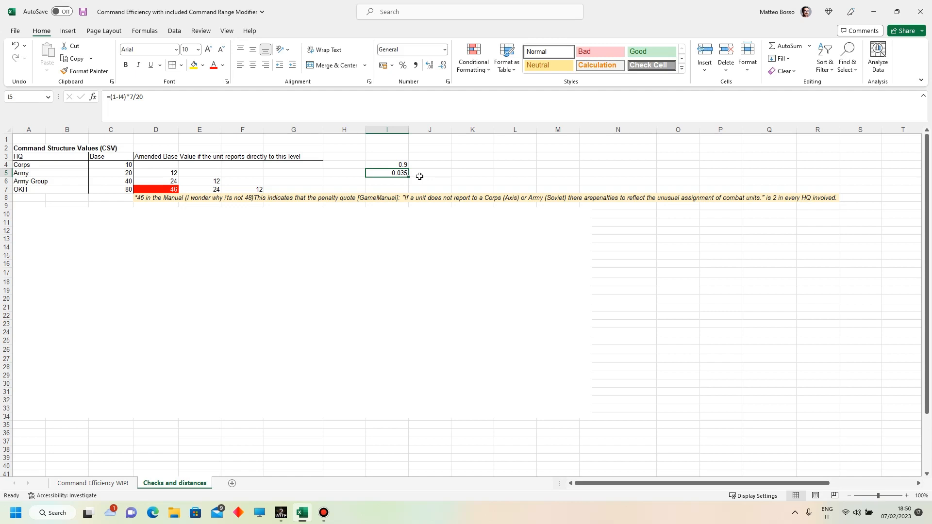
pyautogui.moveTo(397, 180)
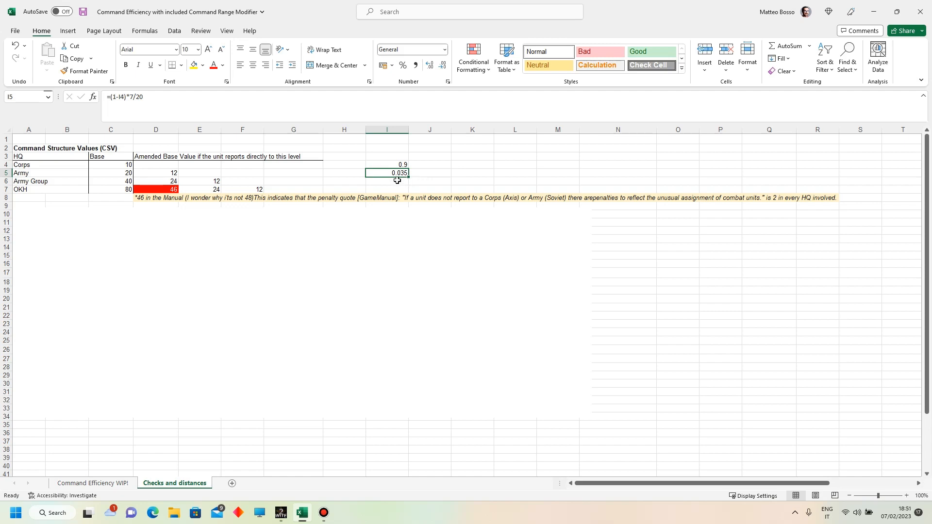
pyautogui.moveTo(106, 167)
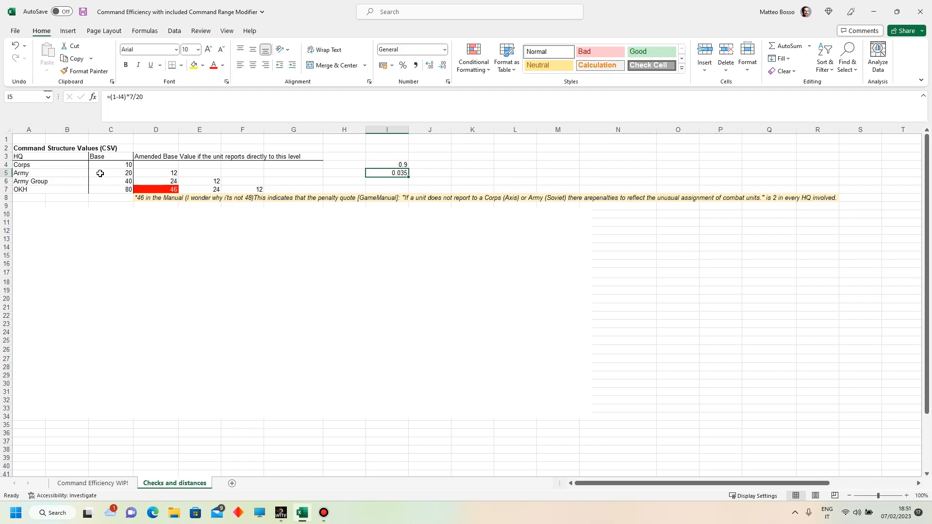
pyautogui.click(28, 172)
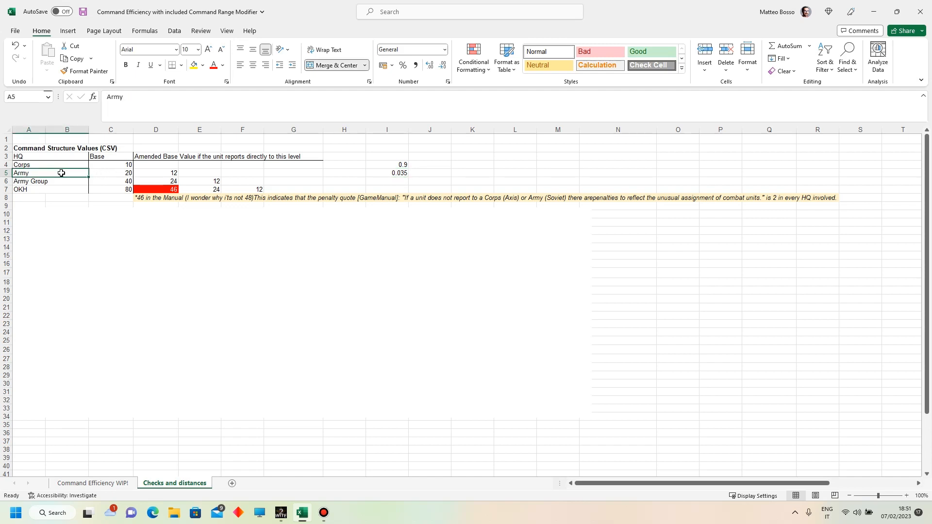
pyautogui.moveTo(108, 184)
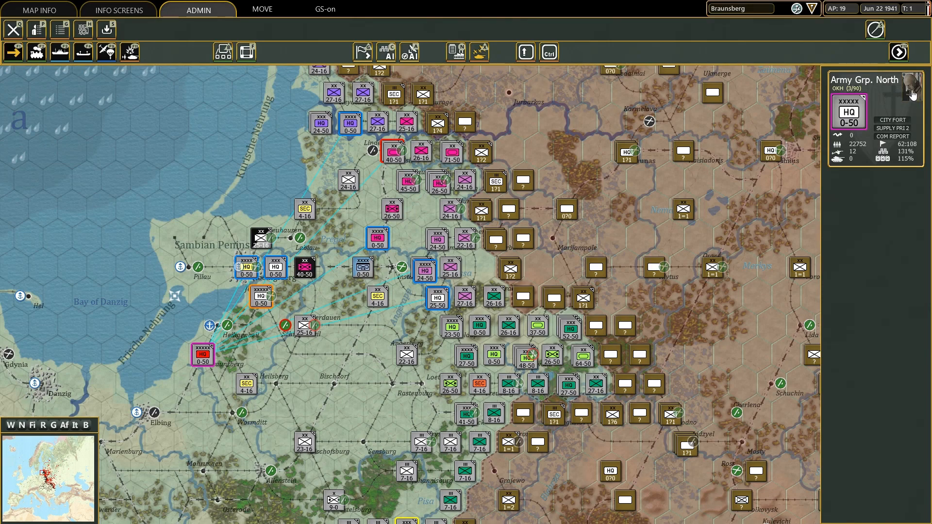
pyautogui.click(909, 95)
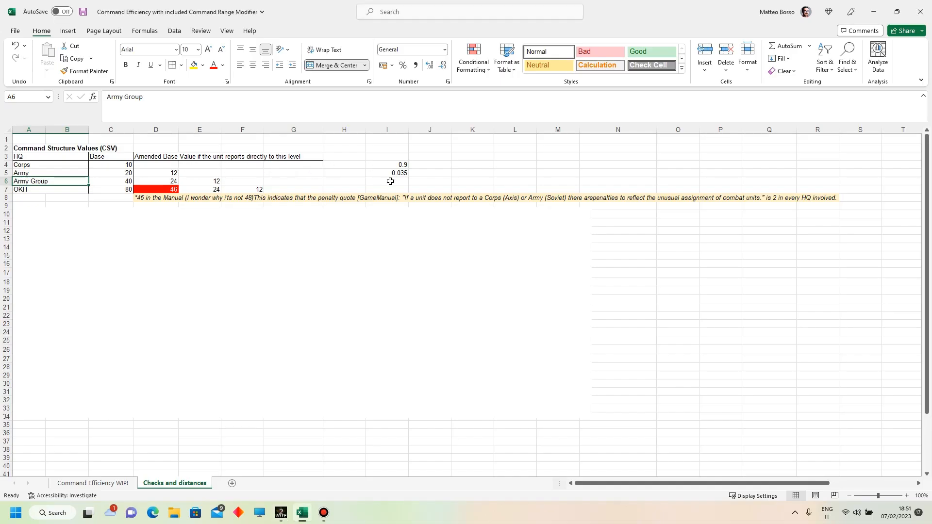
pyautogui.click(387, 181)
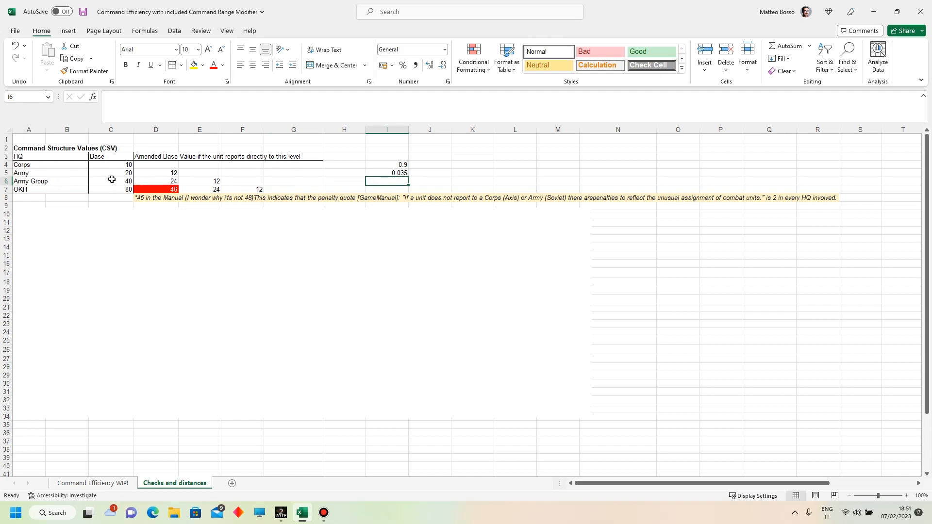
pyautogui.moveTo(90, 186)
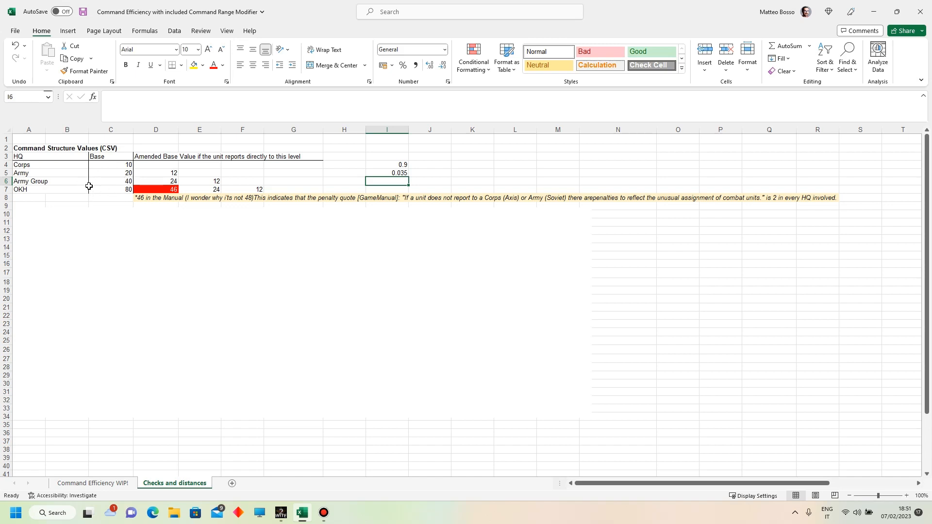
pyautogui.moveTo(122, 183)
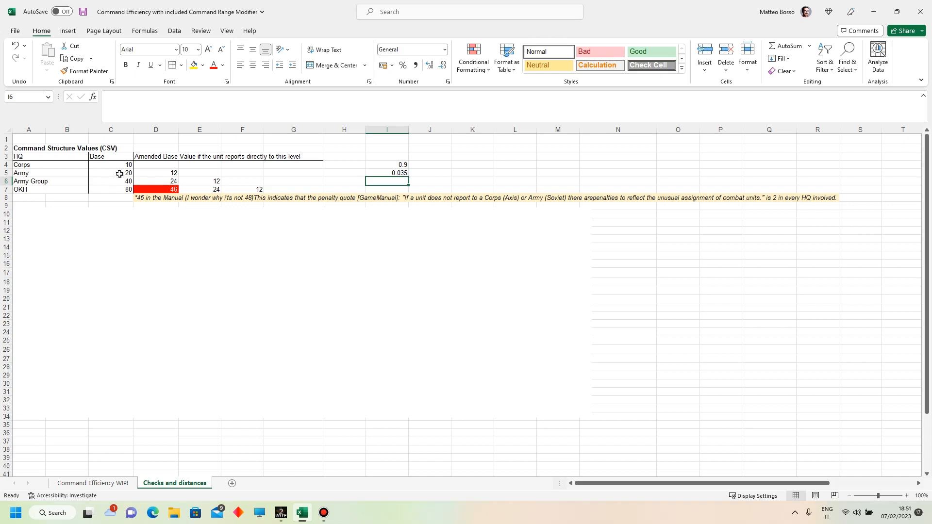
pyautogui.moveTo(122, 182)
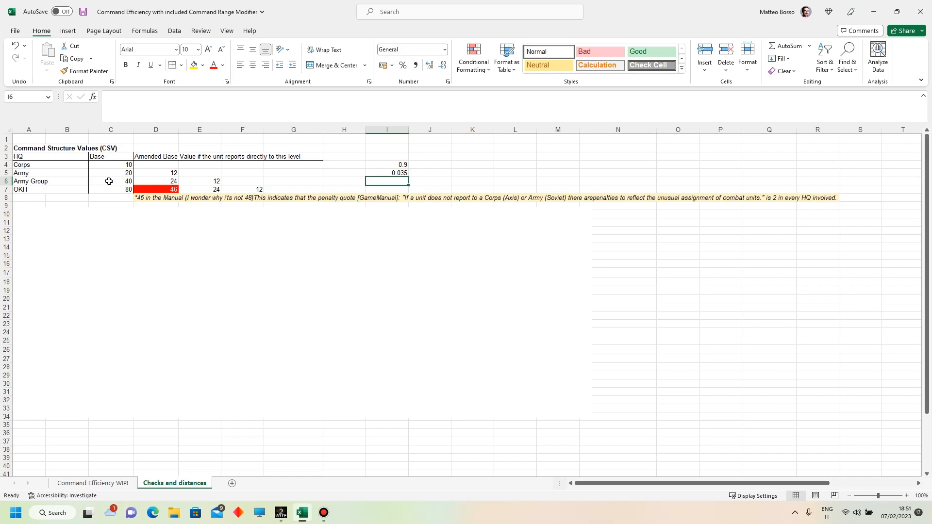
pyautogui.click(387, 156)
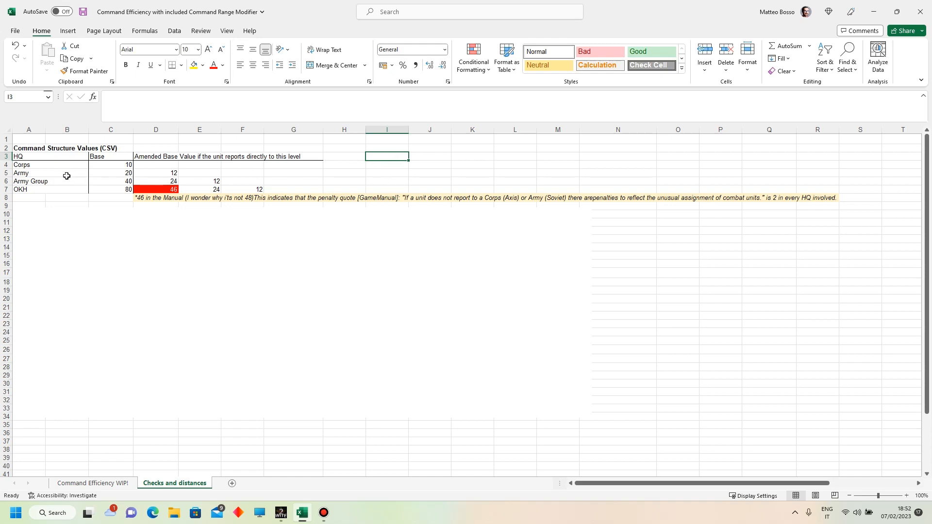
pyautogui.click(28, 172)
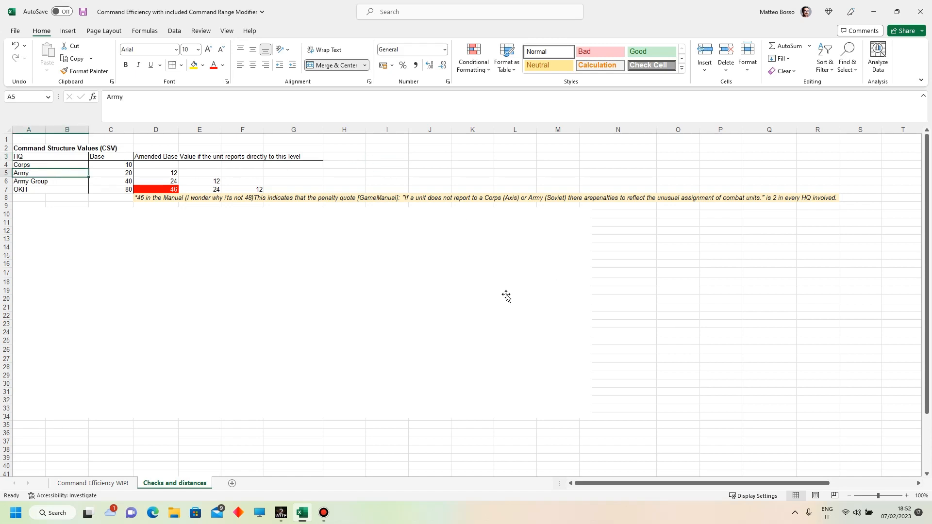
pyautogui.moveTo(384, 172)
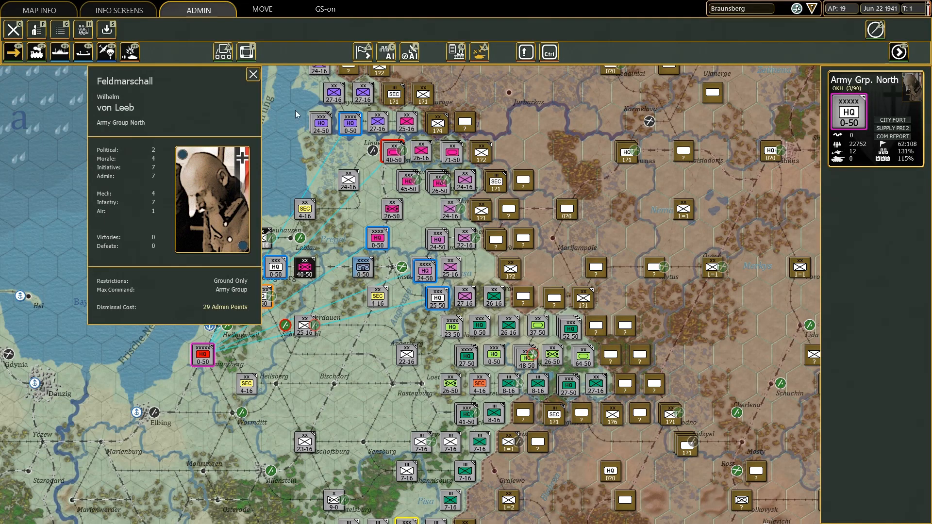
# - Close the game's commander details panel, select the 4th Panzer Group HQ, and return to Excel
pyautogui.click(252, 74)
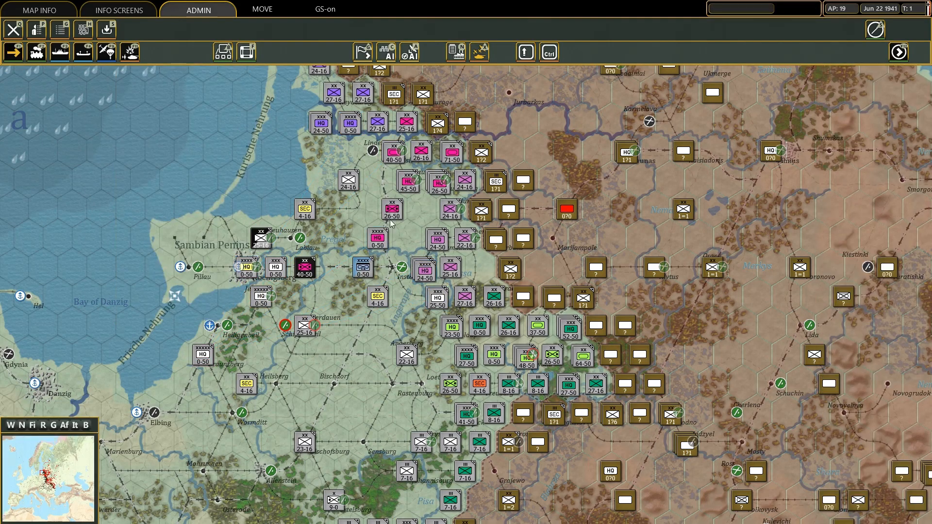
pyautogui.click(305, 267)
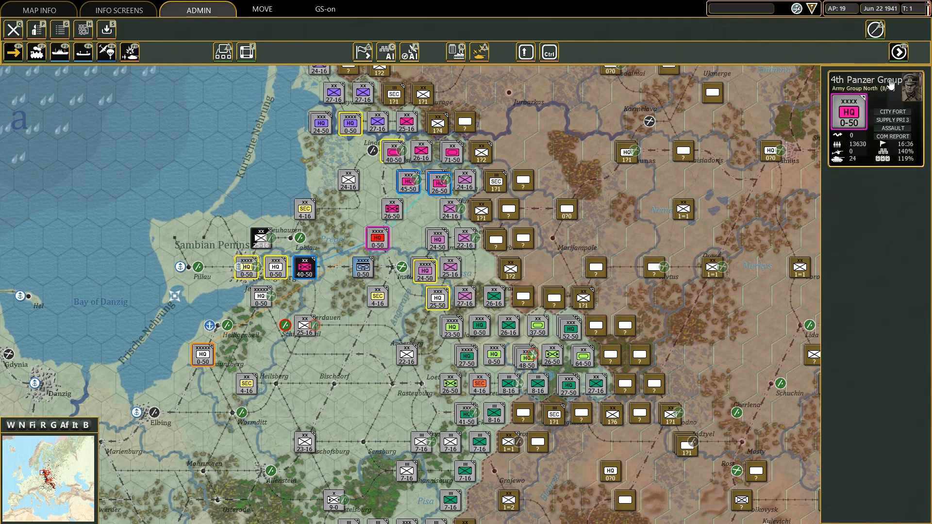
pyautogui.click(912, 95)
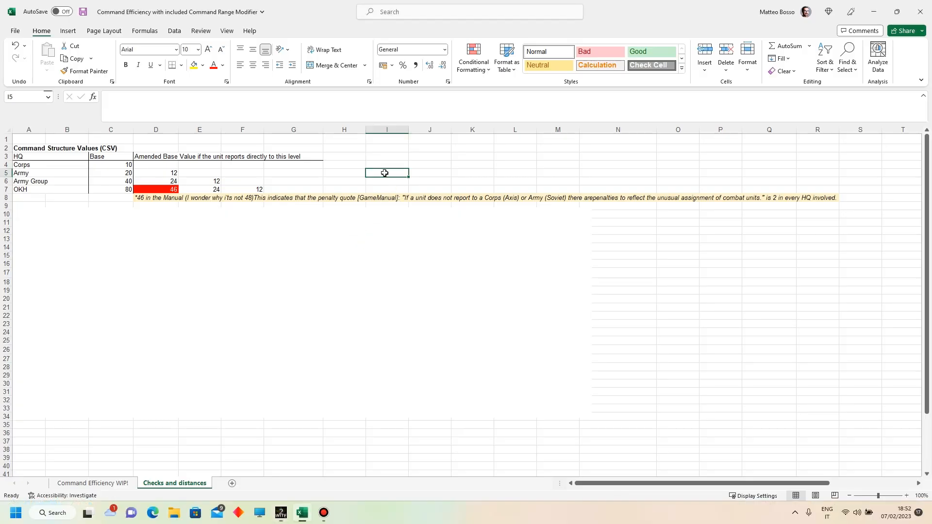
# - Enter =7/12 in cell I5, giving 0.583333333
pyautogui.write('=')
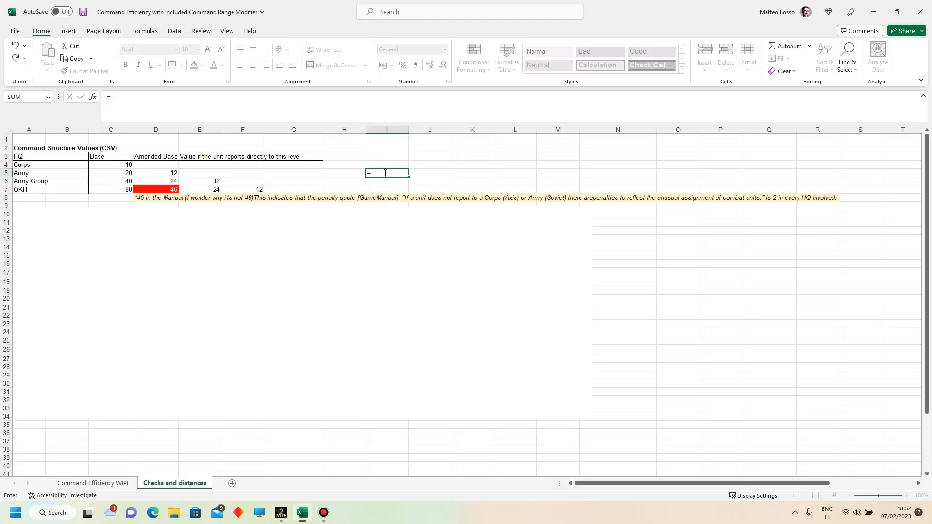
pyautogui.write('7')
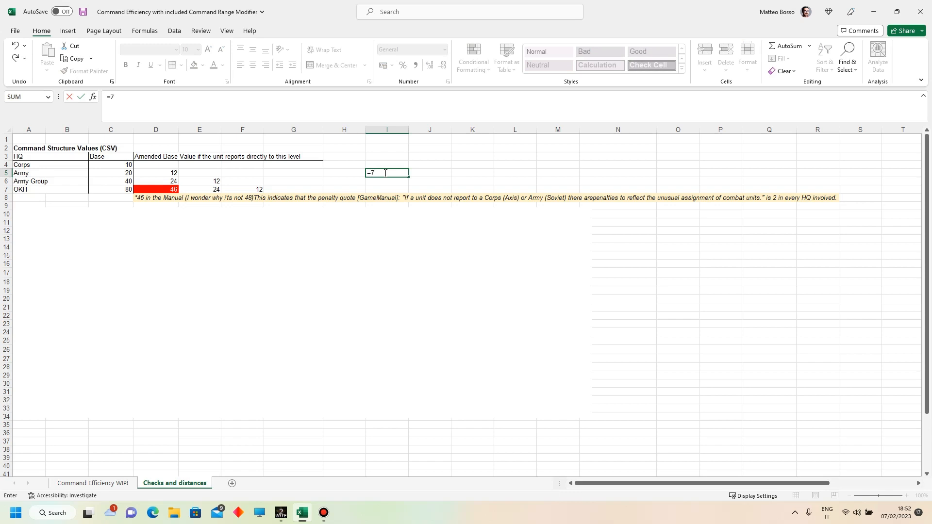
pyautogui.write('/12')
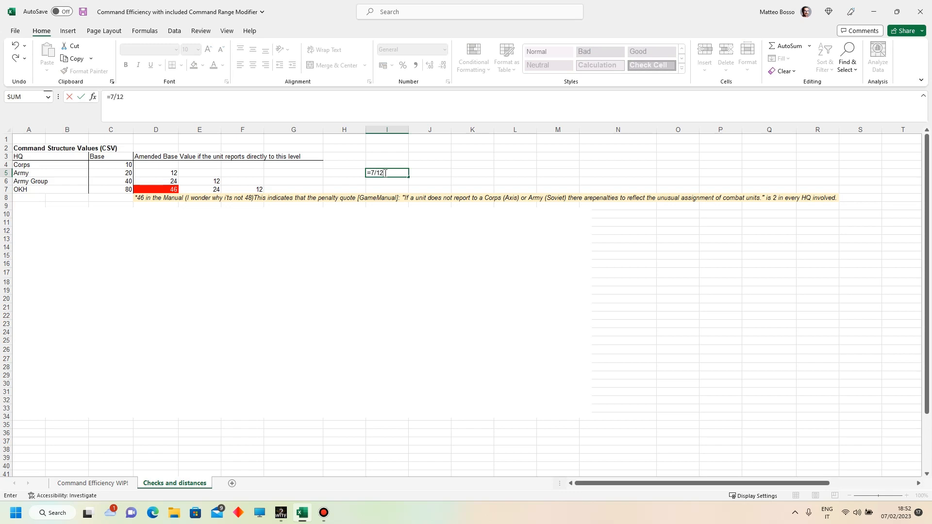
pyautogui.press('Return')
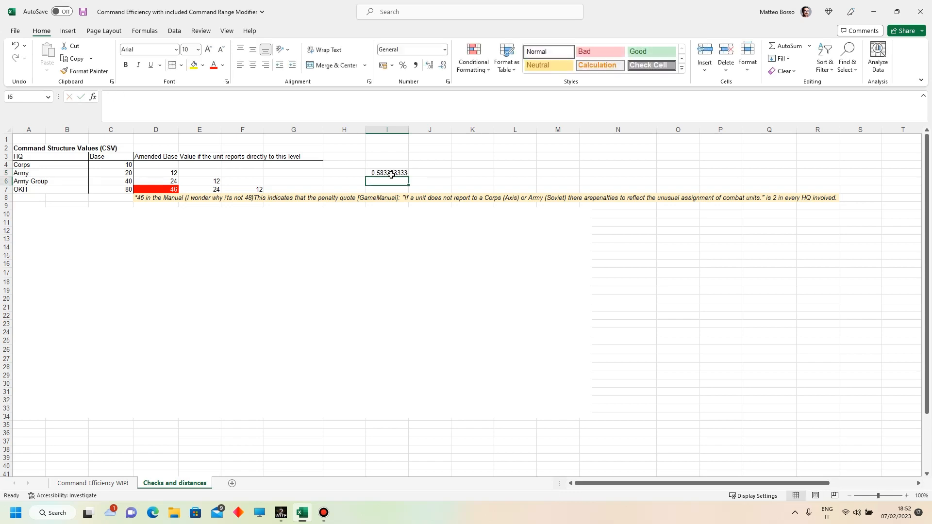
# - Compare the 7/12 result in I5 with the Corps base value of 10
pyautogui.click(387, 173)
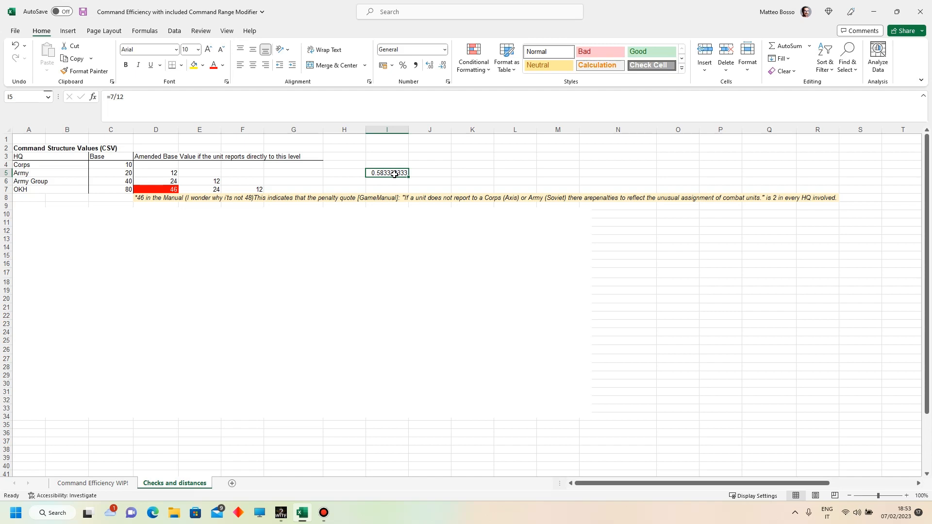
pyautogui.moveTo(338, 177)
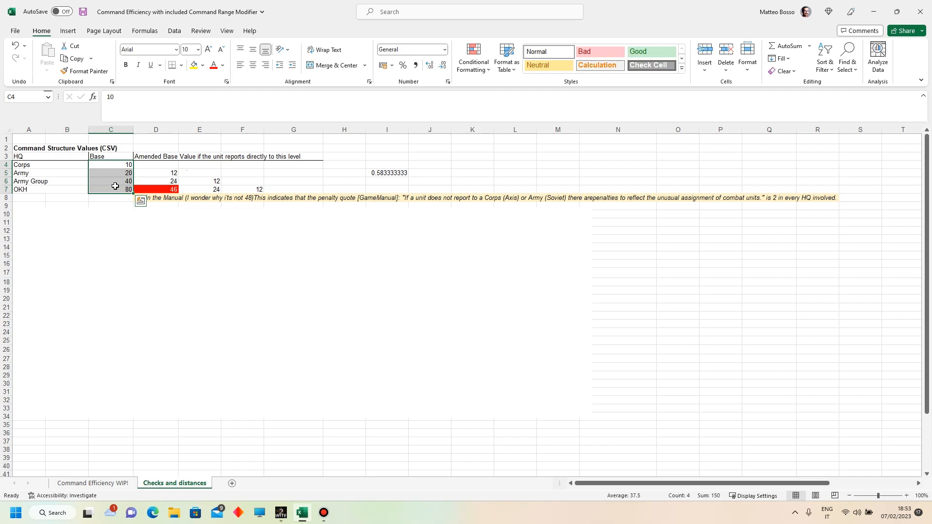
pyautogui.click(386, 164)
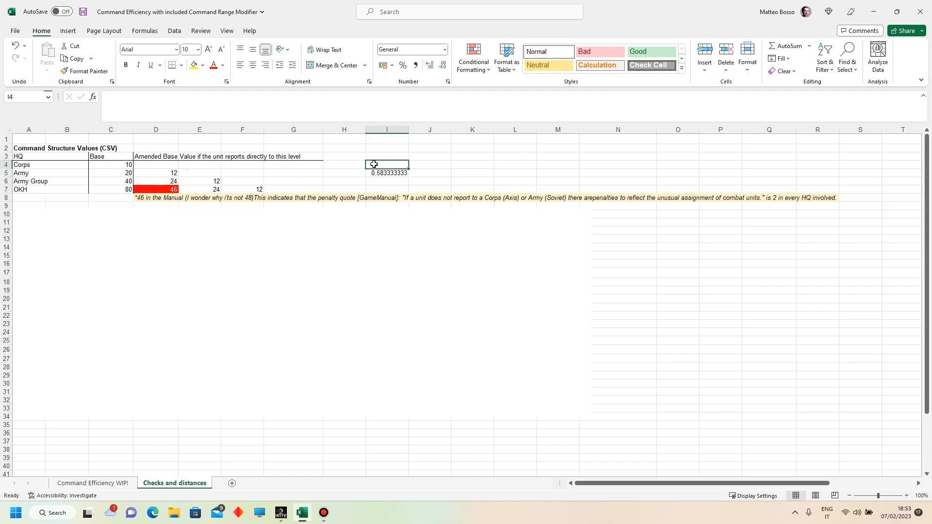
pyautogui.click(111, 165)
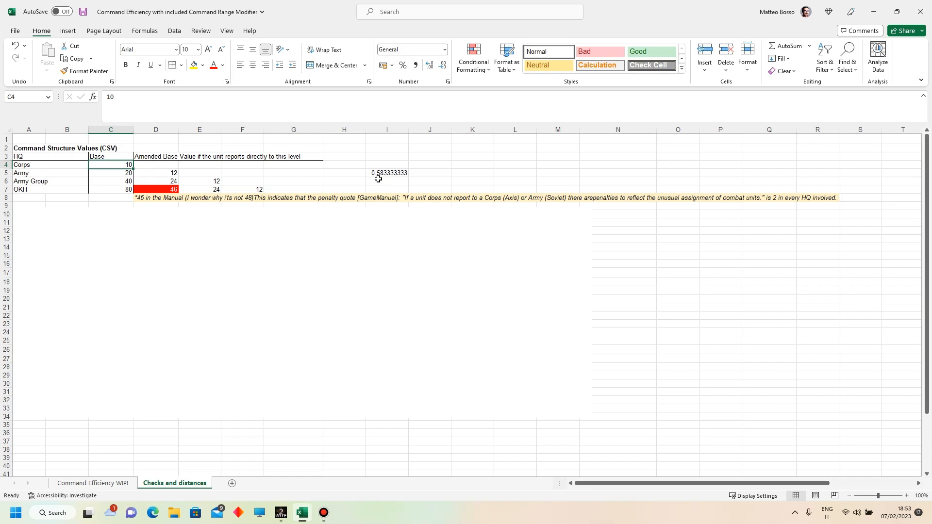
pyautogui.click(386, 173)
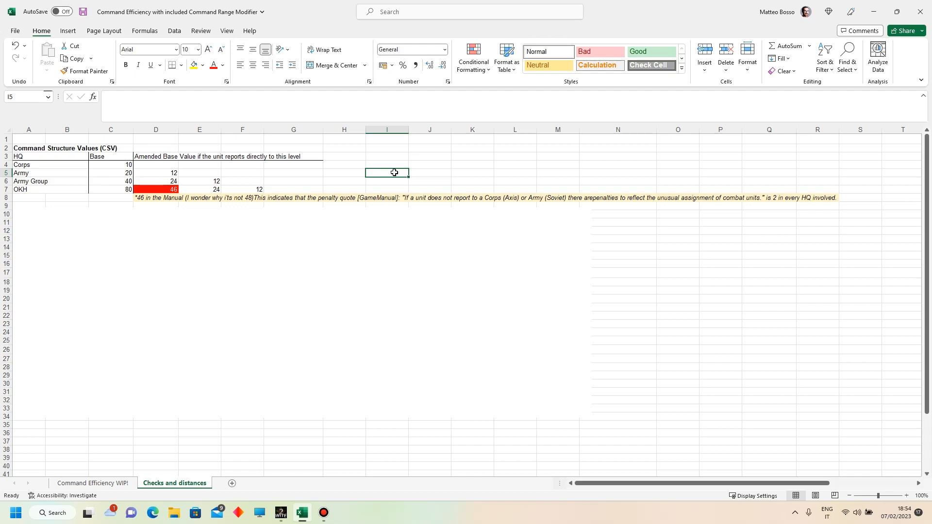
# - Reveal the Command Range Modifier table below the Corps row, then switch to the game map
pyautogui.click(28, 189)
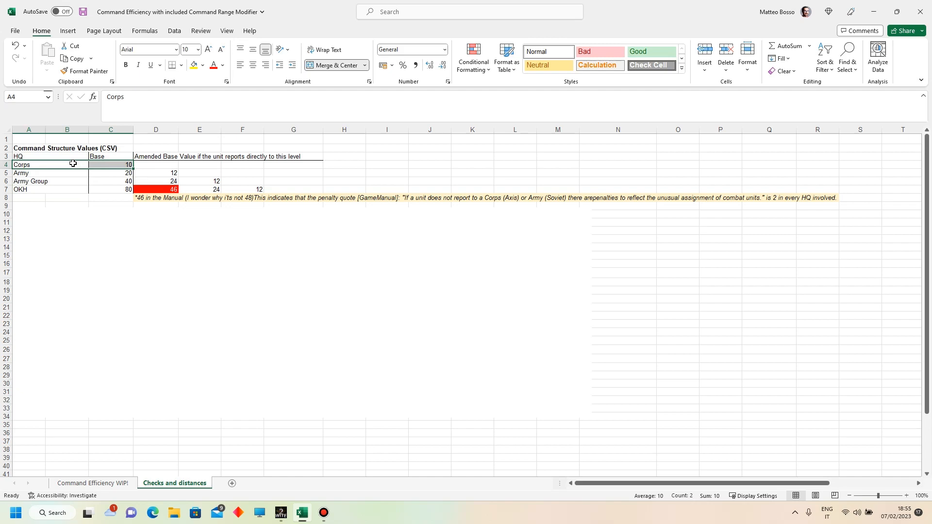
pyautogui.click(386, 164)
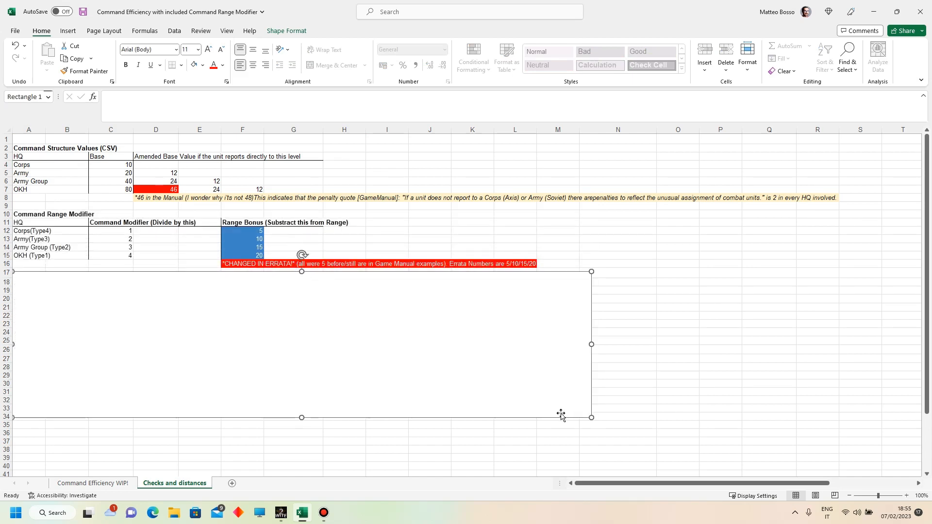
pyautogui.click(359, 433)
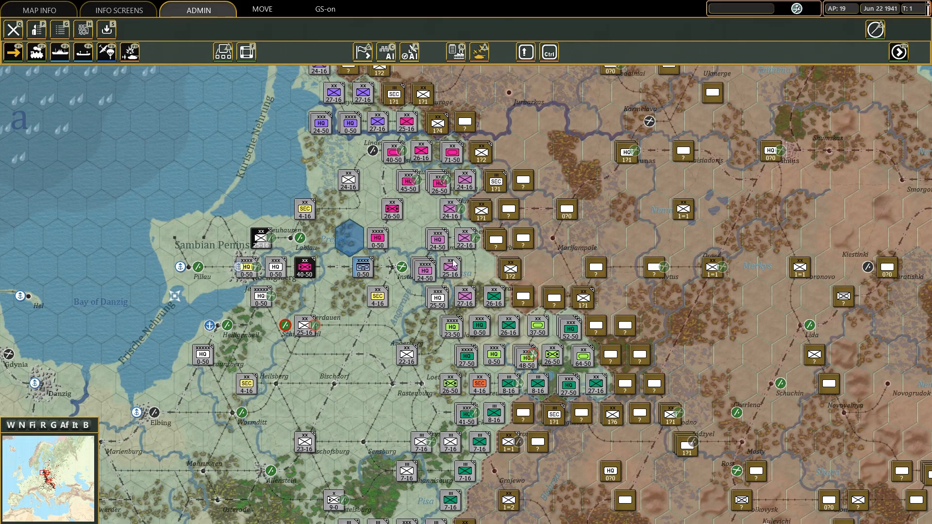
# - Inspect the 290th ID, the LVI Mot. Crps stack and a neighbouring stack on the map
pyautogui.click(523, 122)
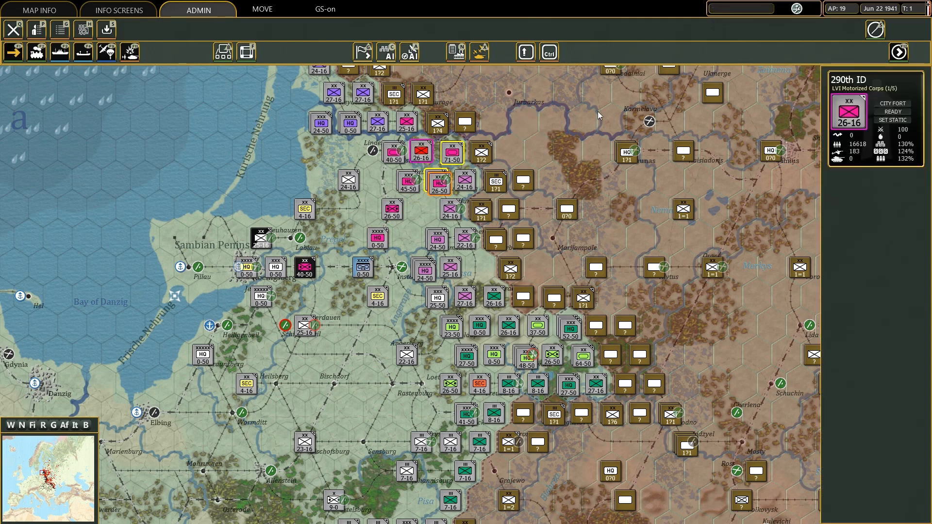
pyautogui.moveTo(469, 167)
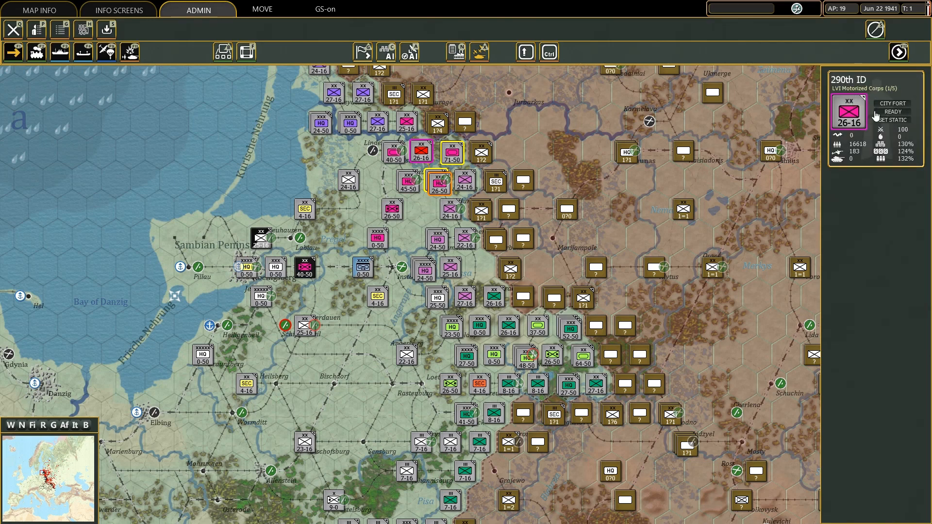
pyautogui.moveTo(916, 107)
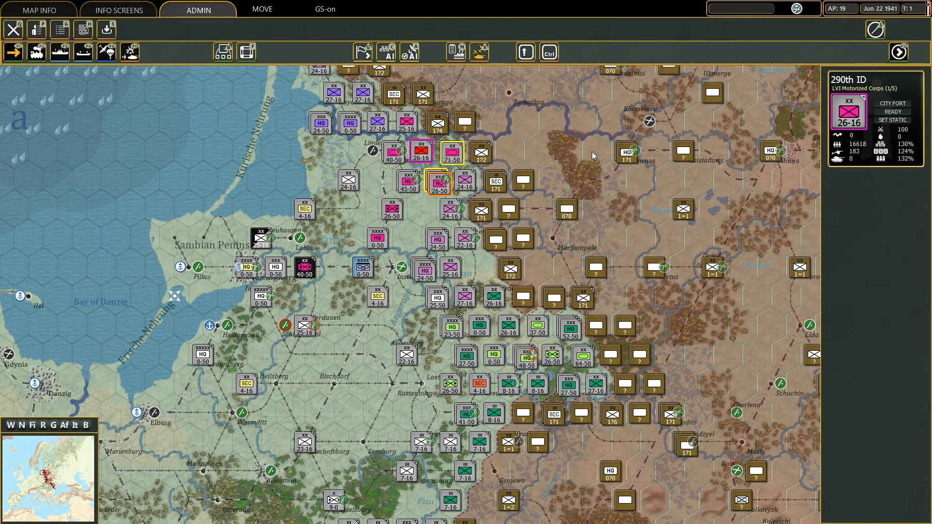
pyautogui.moveTo(447, 171)
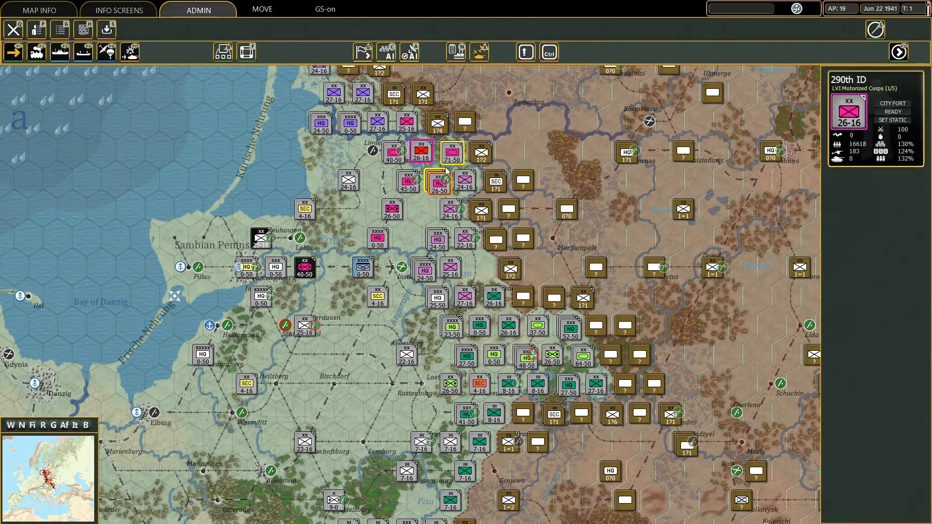
pyautogui.click(439, 183)
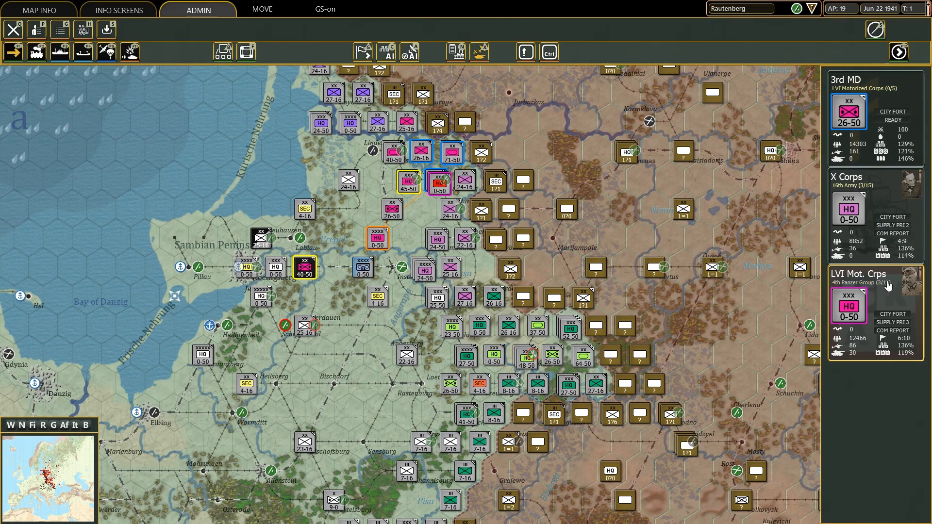
pyautogui.moveTo(892, 296)
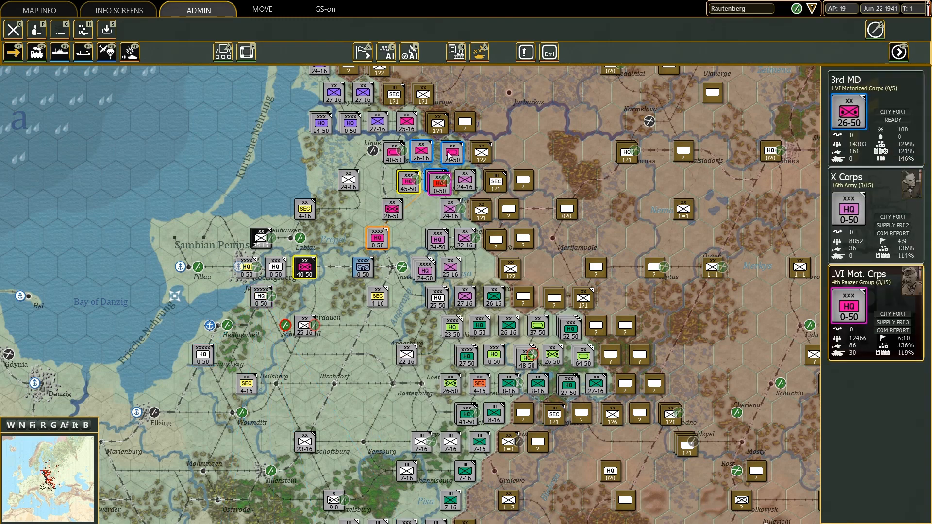
pyautogui.click(464, 180)
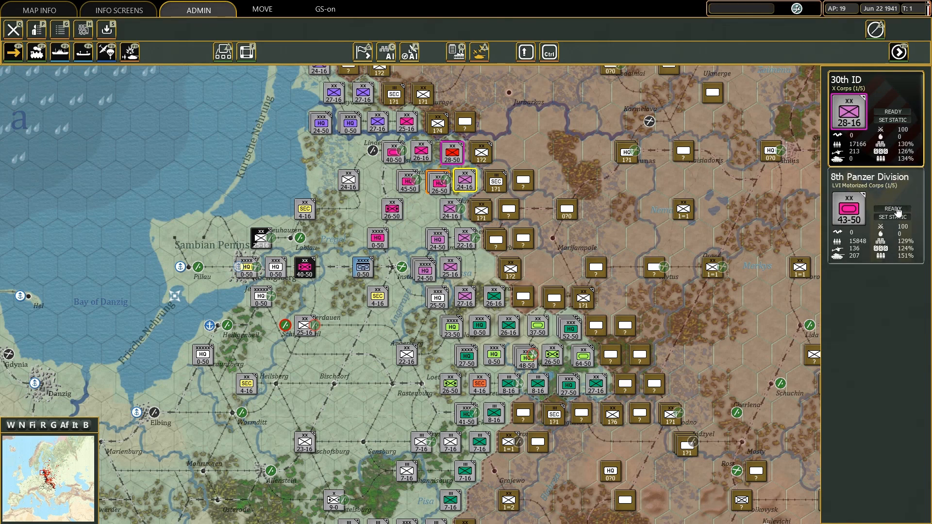
pyautogui.click(438, 181)
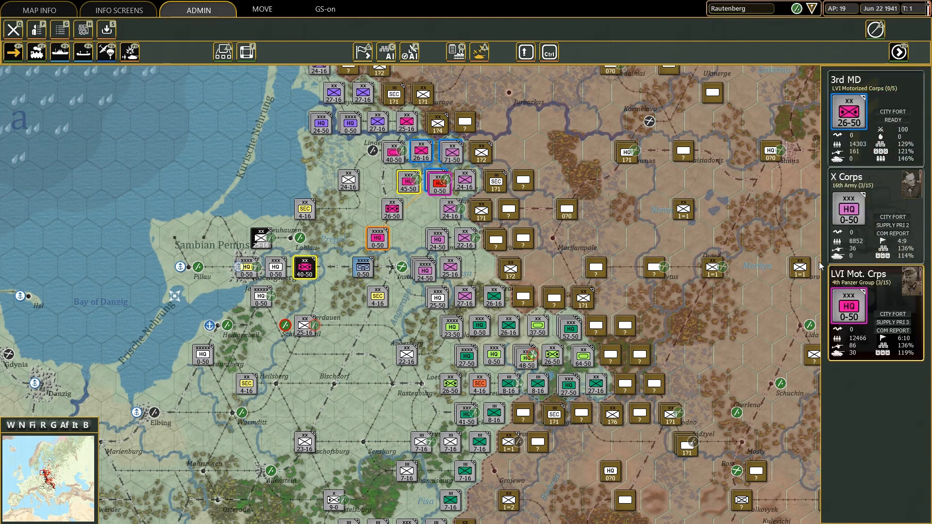
pyautogui.moveTo(866, 295)
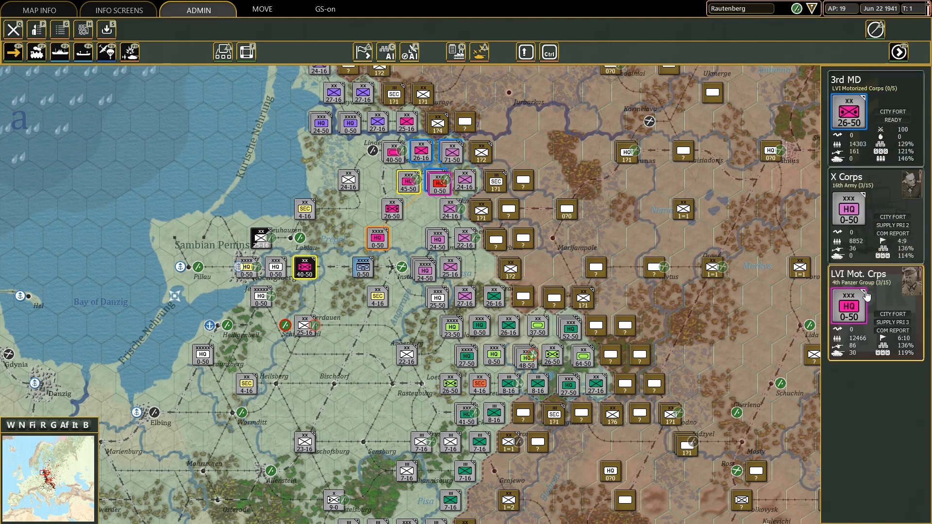
pyautogui.moveTo(868, 294)
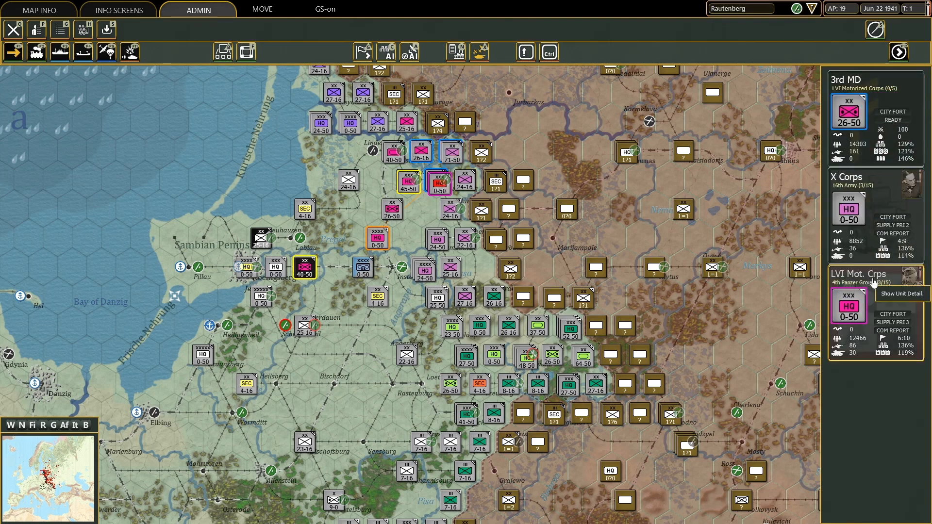
pyautogui.moveTo(902, 299)
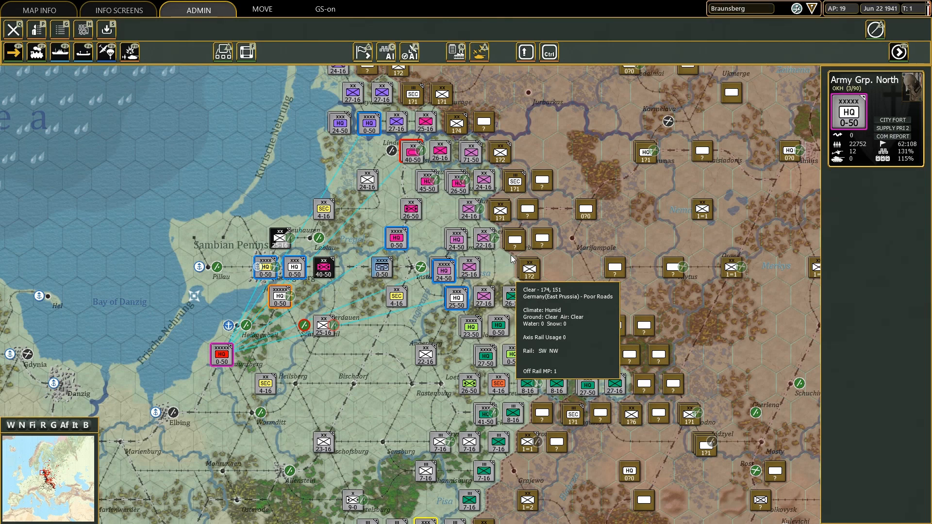
pyautogui.press('alt+tab')
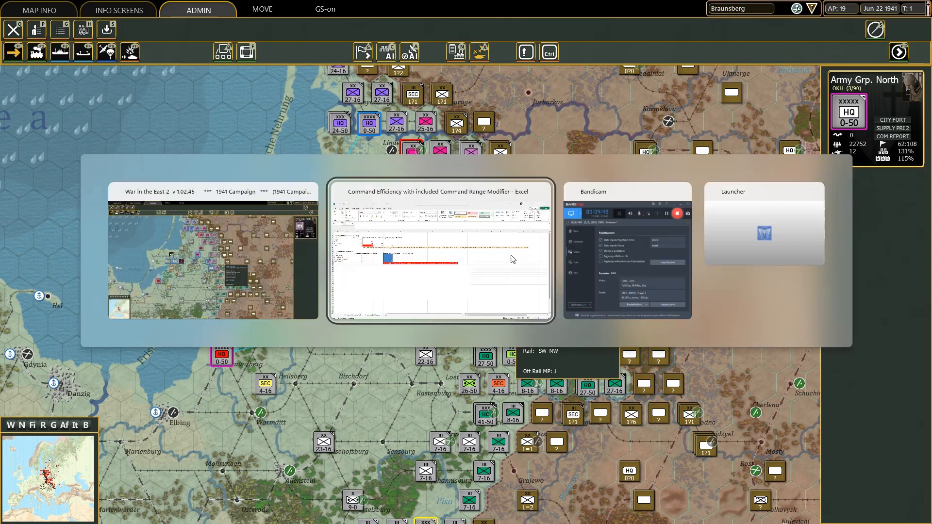
# - Bring the command efficiency workbook forward and select cell B10, then the A10 heading
pyautogui.click(439, 255)
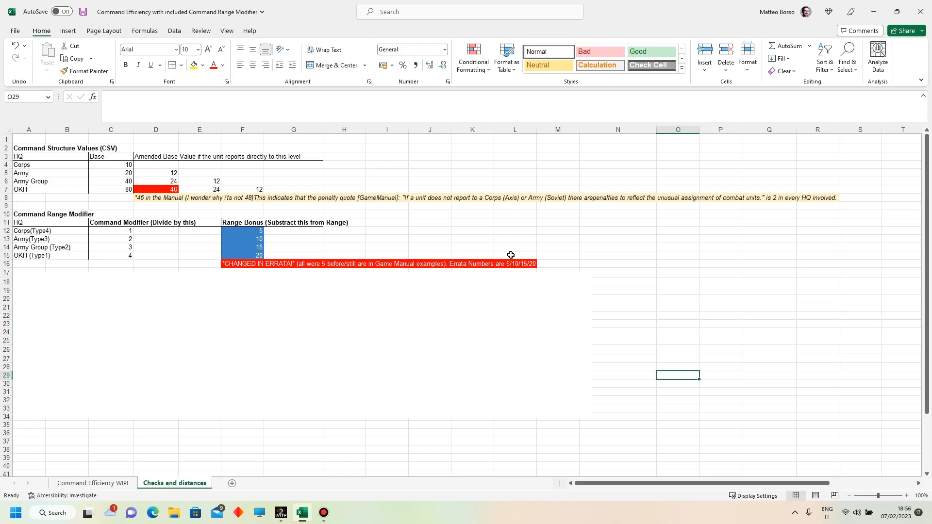
pyautogui.click(66, 215)
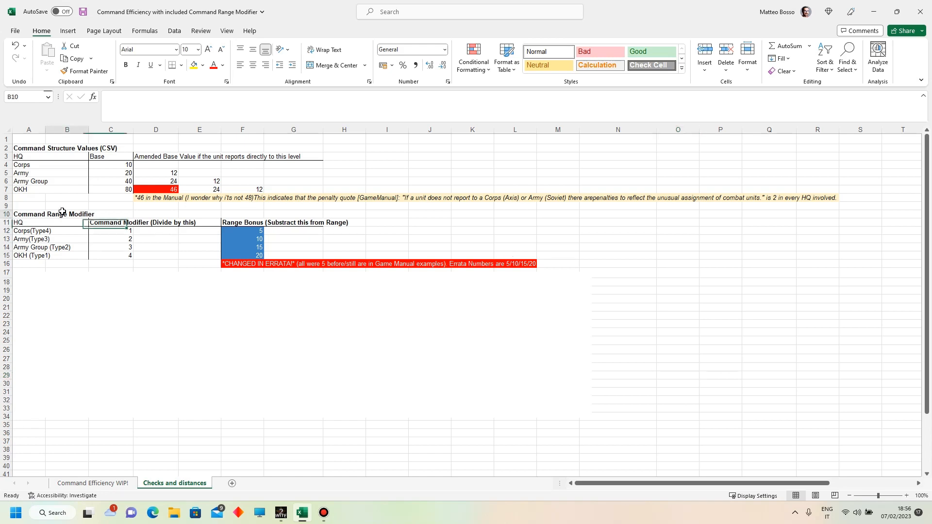
pyautogui.click(28, 214)
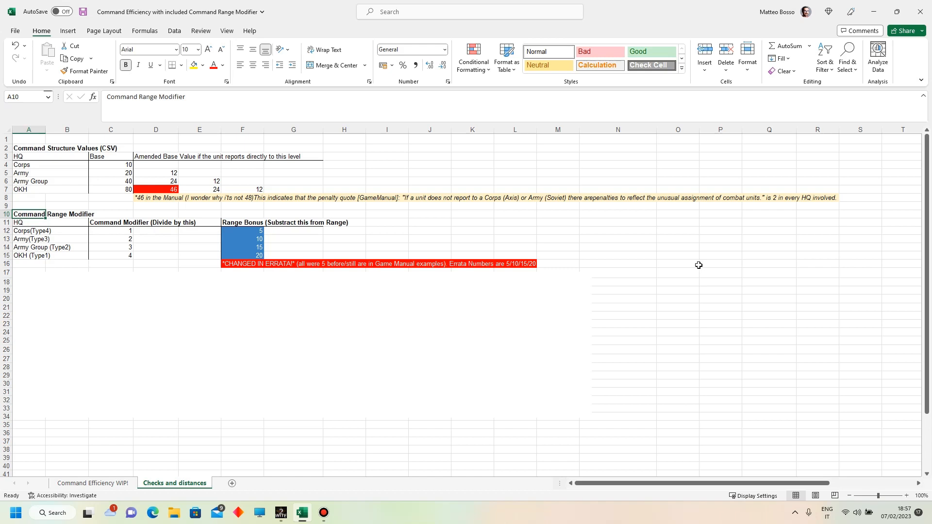
pyautogui.moveTo(584, 309)
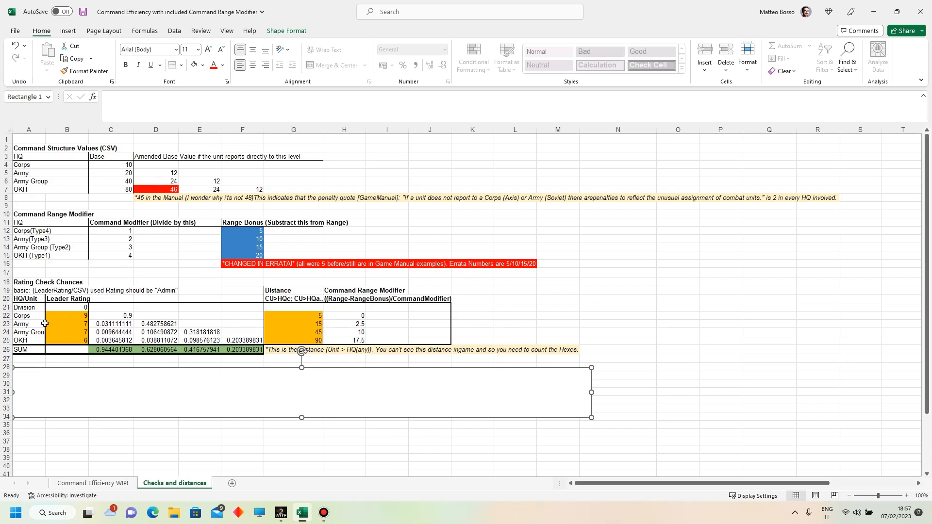
pyautogui.moveTo(84, 380)
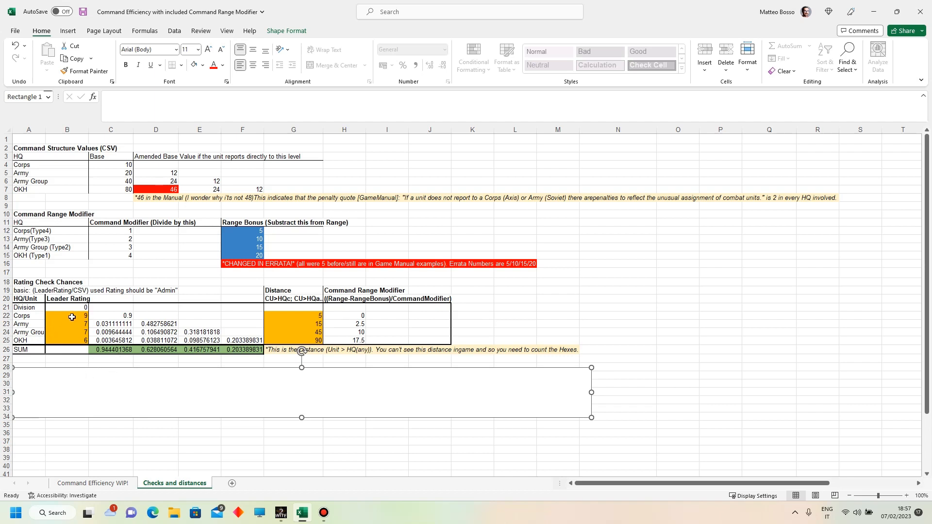
pyautogui.moveTo(107, 351)
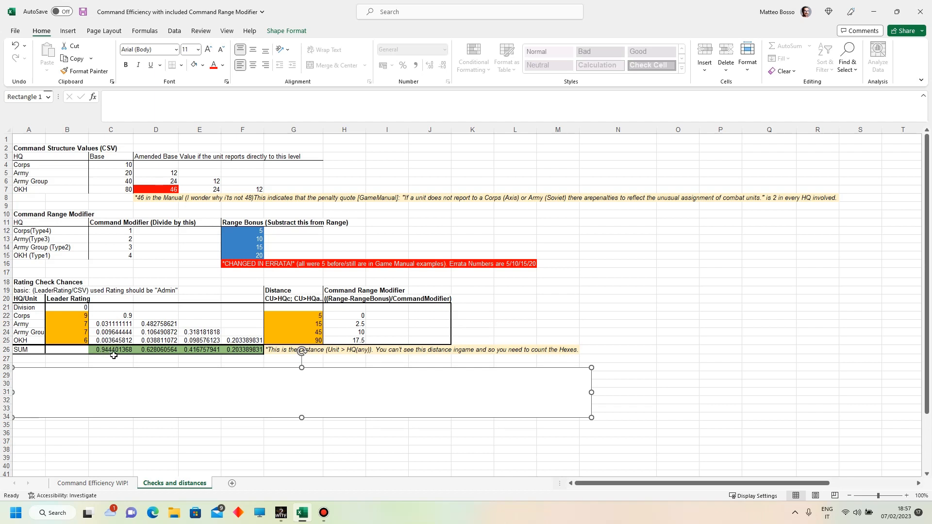
pyautogui.moveTo(114, 358)
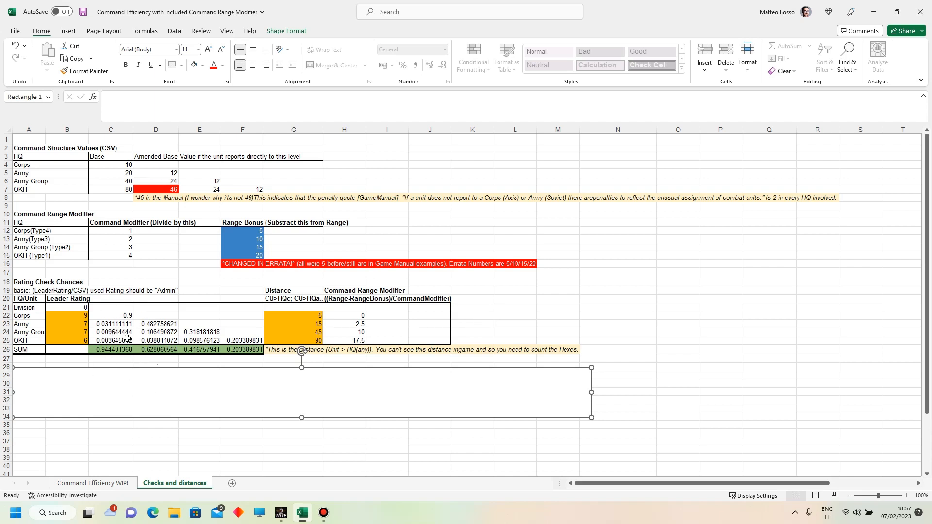
pyautogui.moveTo(182, 264)
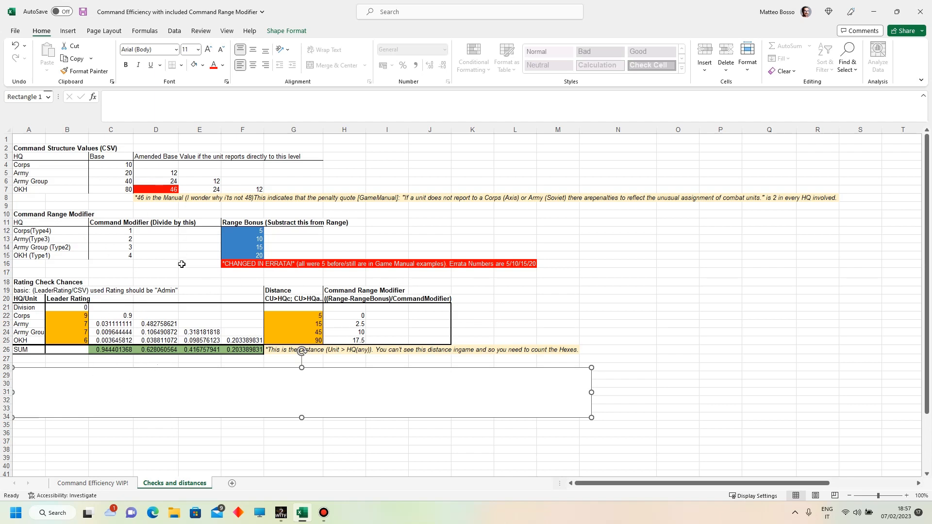
pyautogui.moveTo(196, 269)
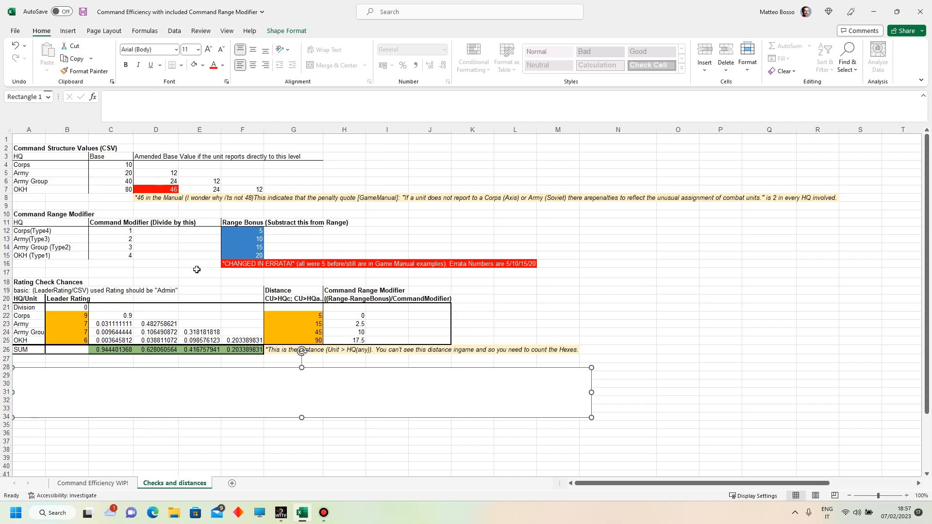
pyautogui.moveTo(356, 354)
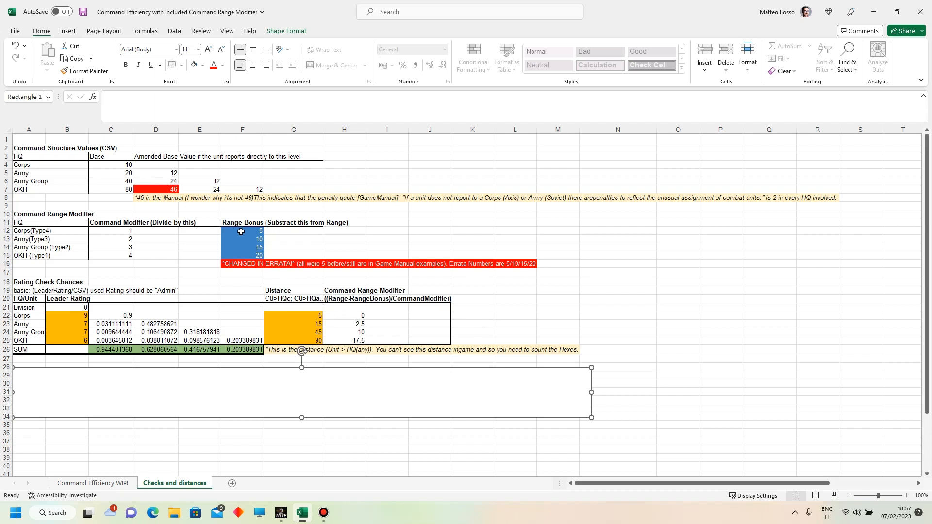
# - Check the Corps range modifier formula in H22 and the Range Bonus heading
pyautogui.click(343, 315)
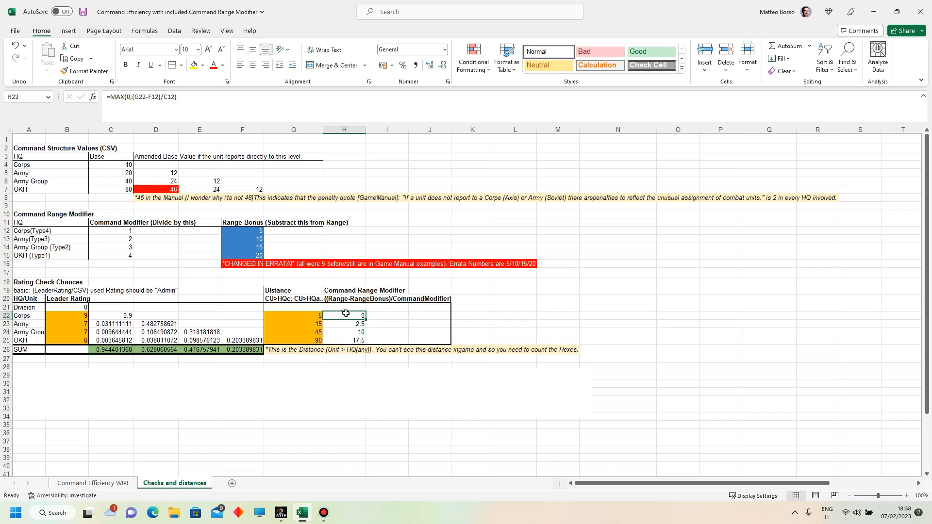
pyautogui.click(387, 247)
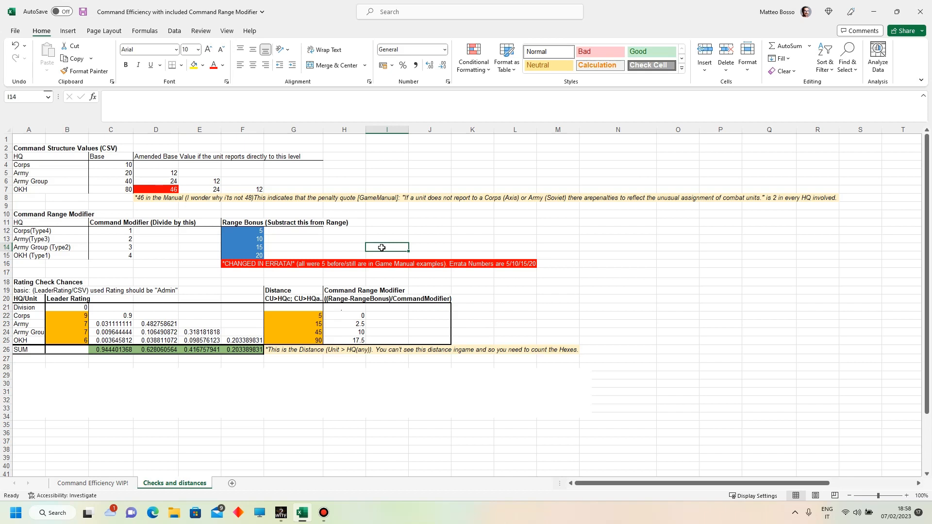
pyautogui.click(241, 222)
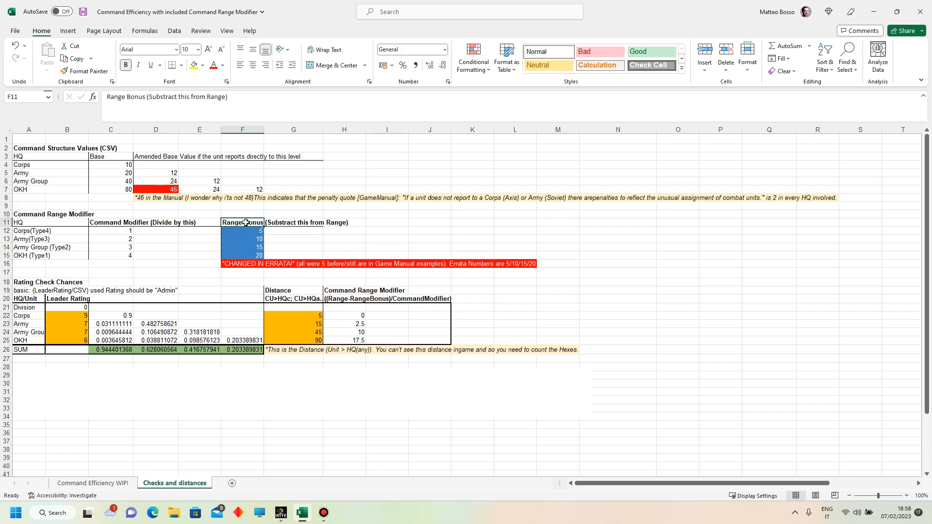
pyautogui.click(386, 238)
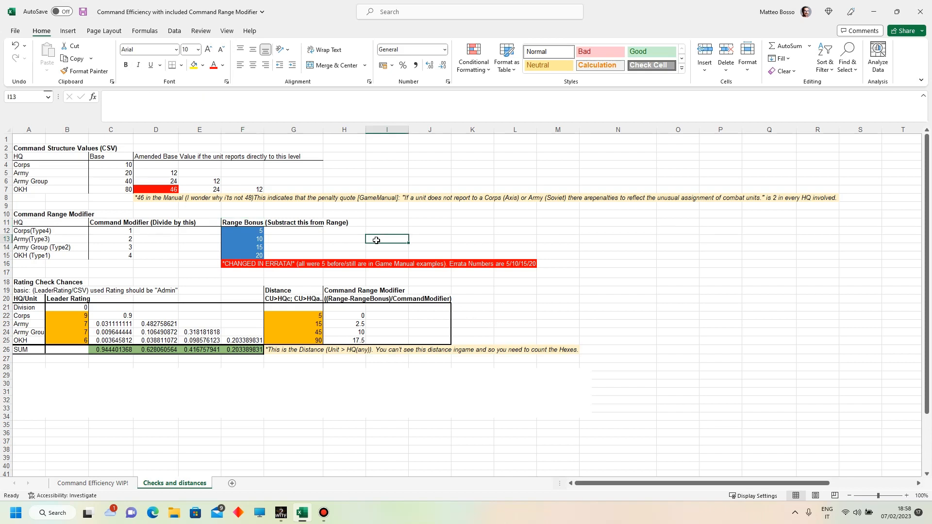
pyautogui.moveTo(350, 243)
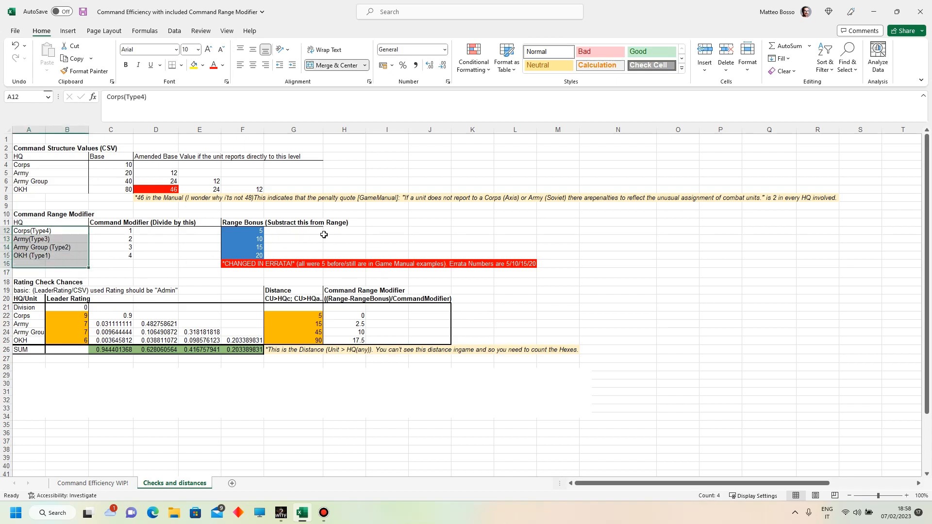
pyautogui.moveTo(393, 230)
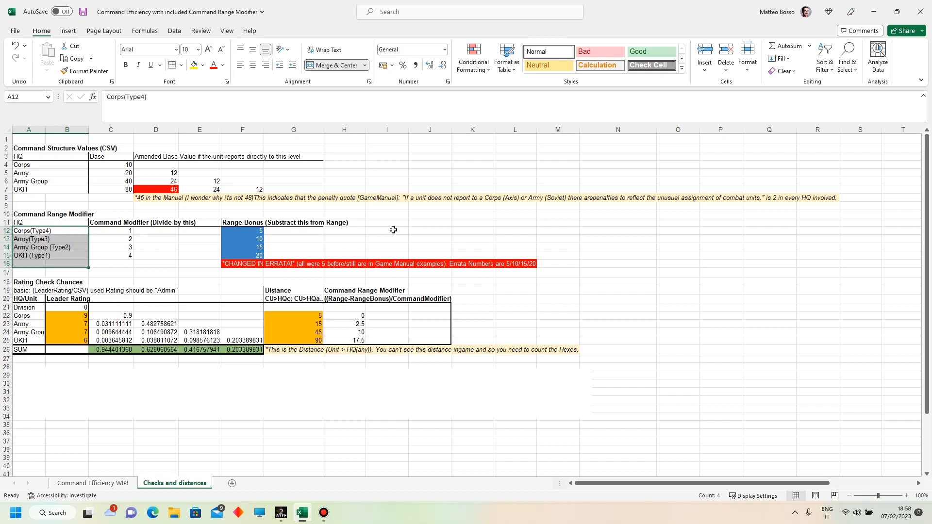
pyautogui.moveTo(244, 230)
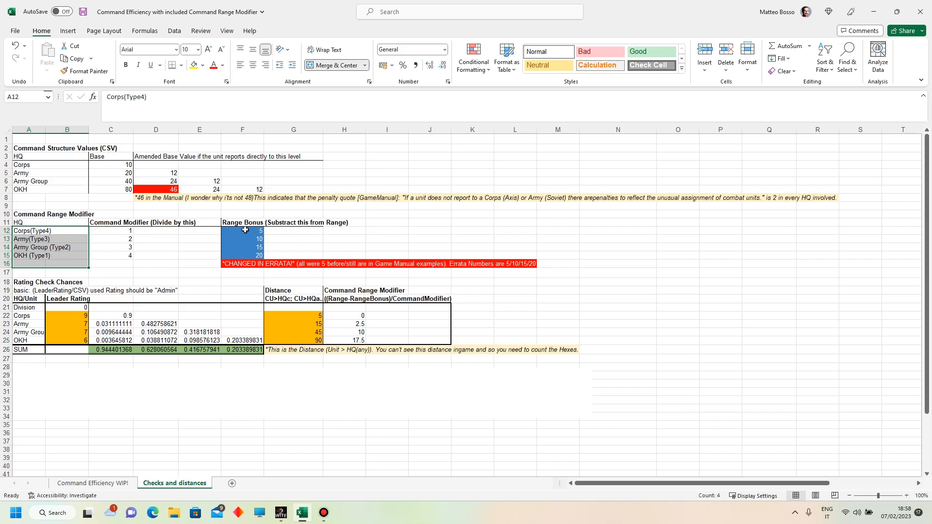
# - Select the Corps range bonus 5, the Corps(Type4) label and the Army bonus 10
pyautogui.click(241, 230)
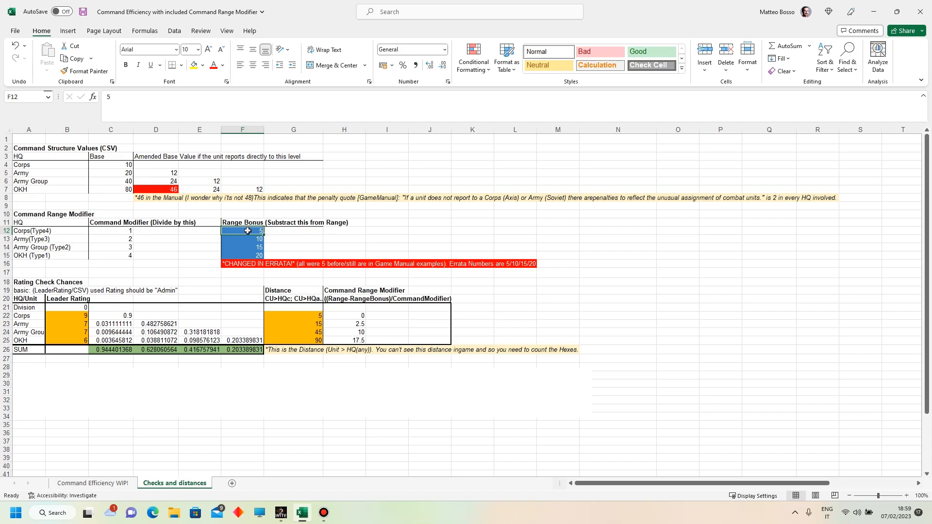
pyautogui.click(49, 231)
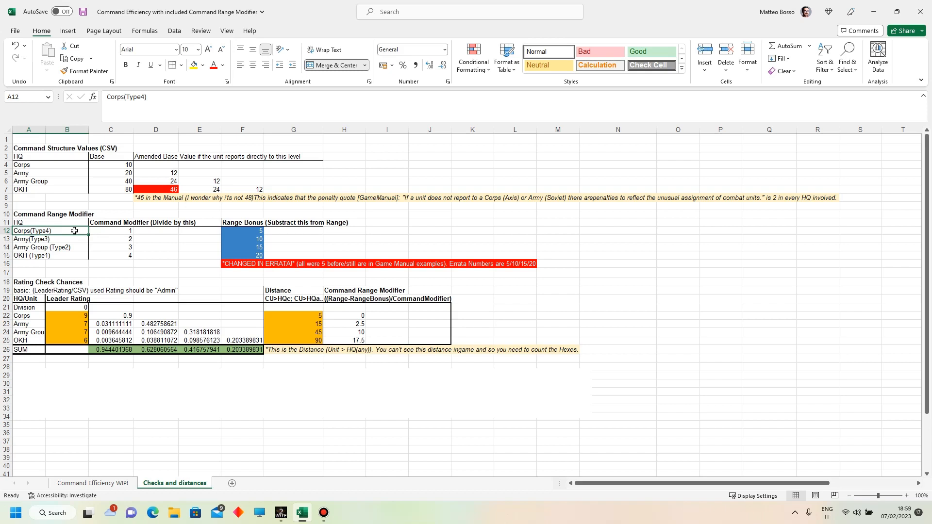
pyautogui.moveTo(230, 238)
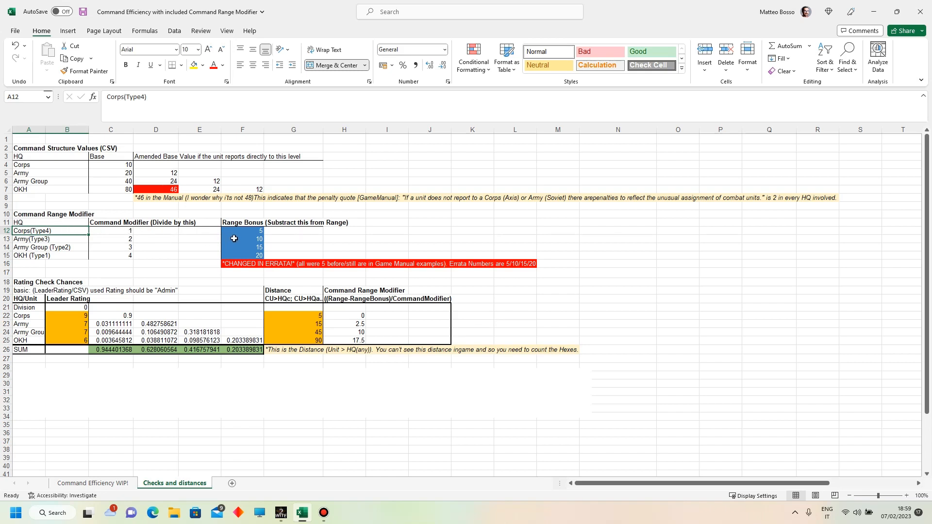
pyautogui.click(242, 238)
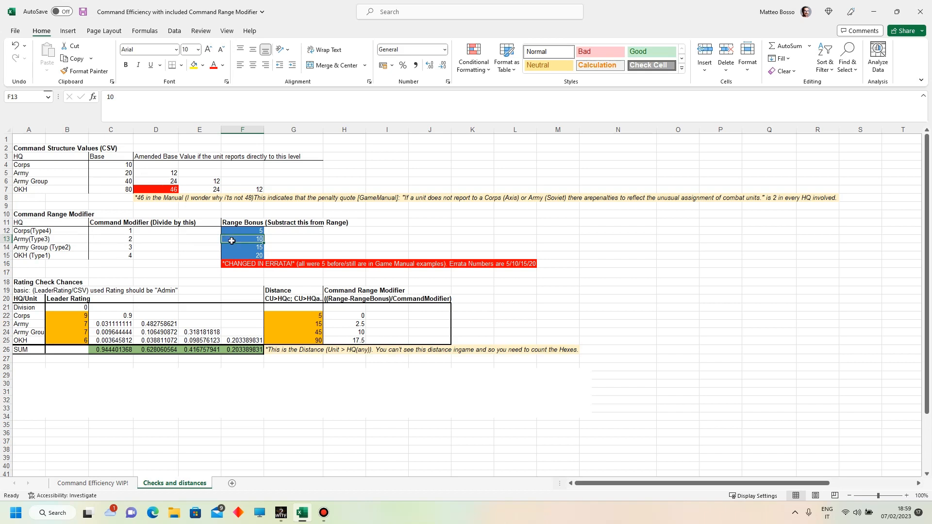
pyautogui.moveTo(72, 242)
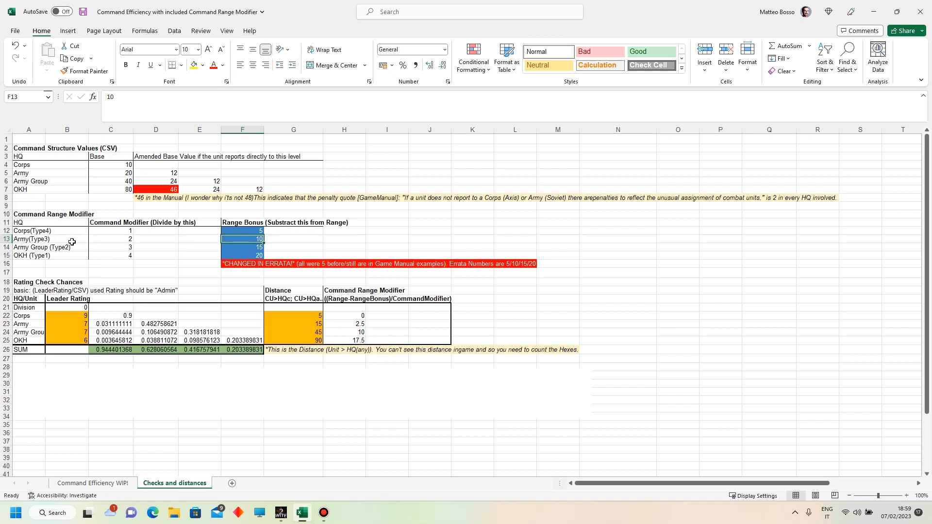
pyautogui.moveTo(217, 241)
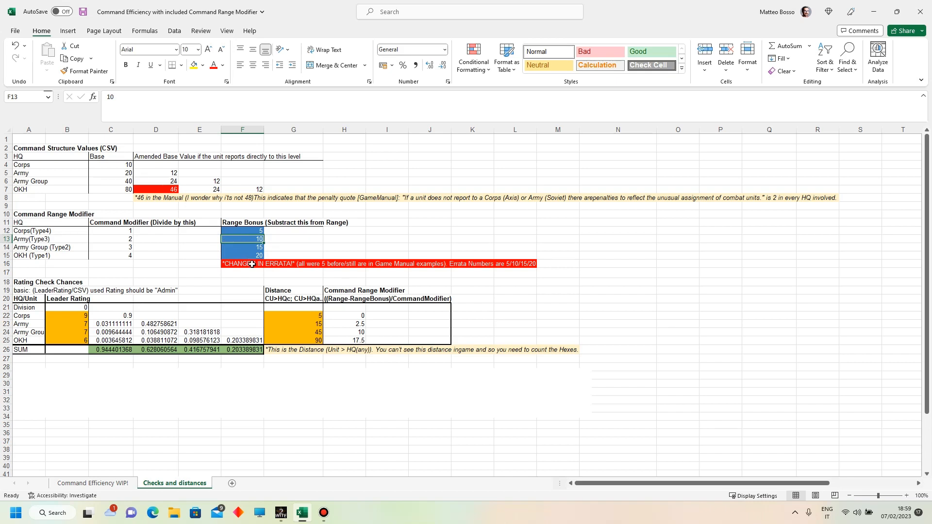
pyautogui.moveTo(358, 315)
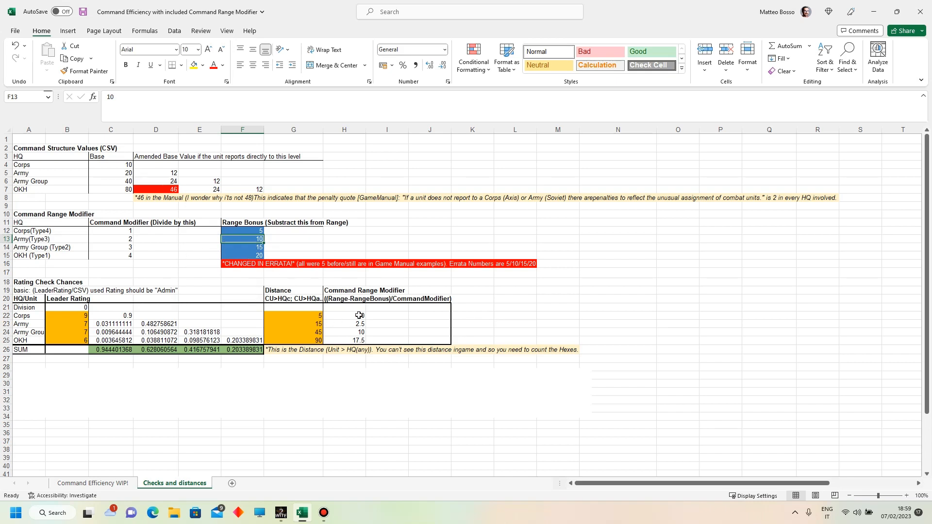
pyautogui.click(343, 323)
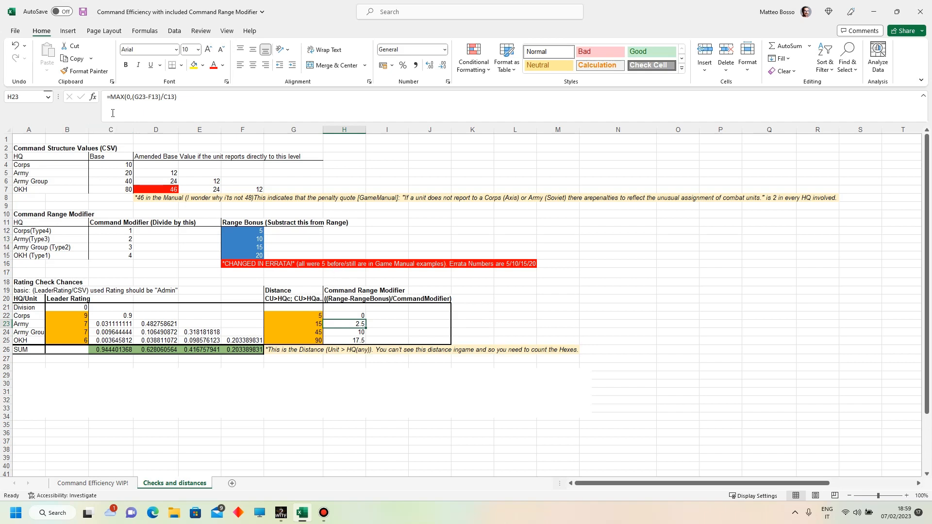
pyautogui.moveTo(431, 307)
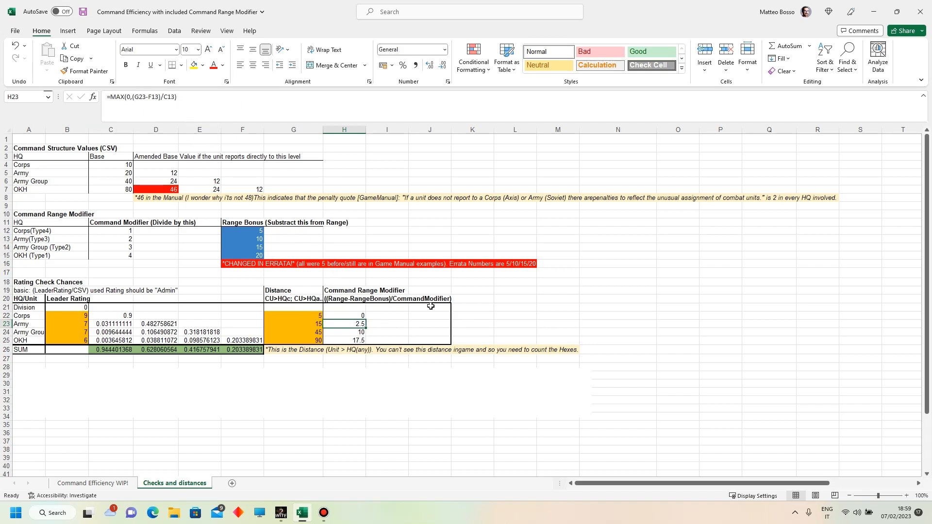
pyautogui.moveTo(460, 300)
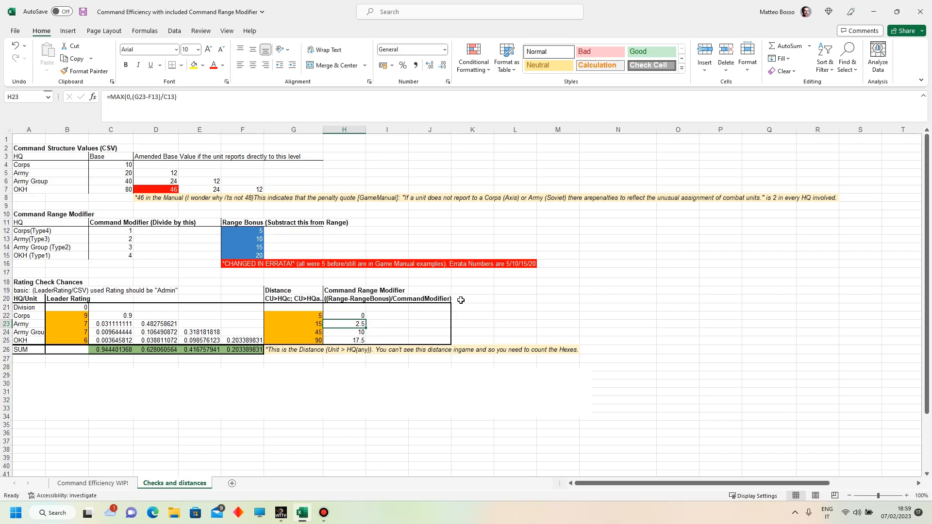
pyautogui.click(110, 130)
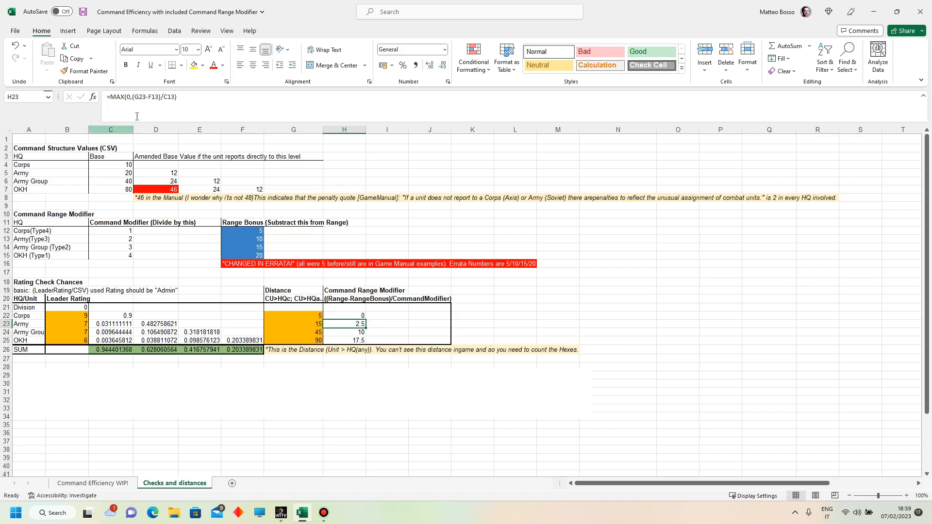
pyautogui.moveTo(146, 114)
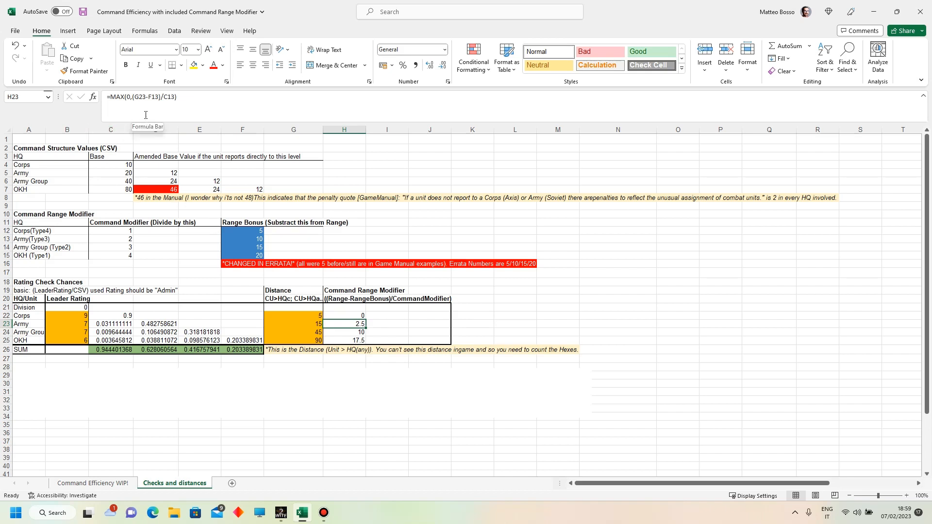
pyautogui.moveTo(186, 164)
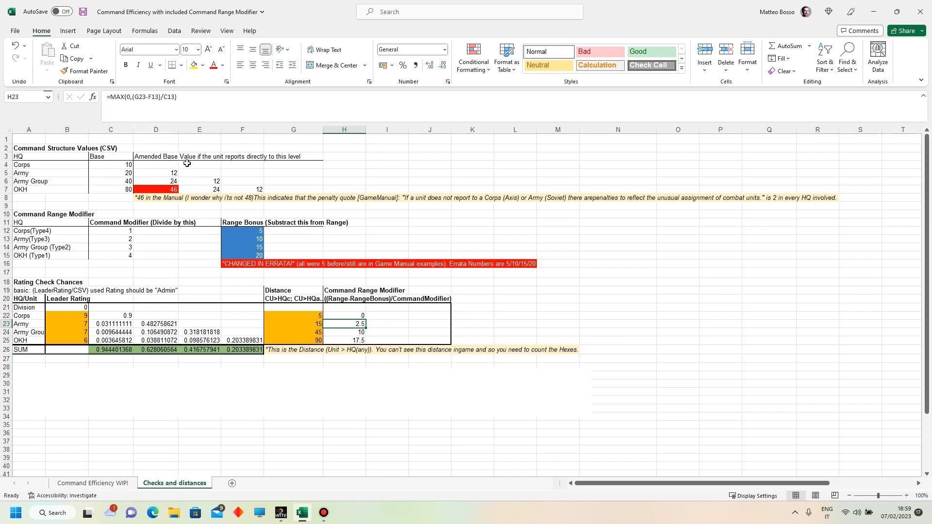
pyautogui.moveTo(134, 121)
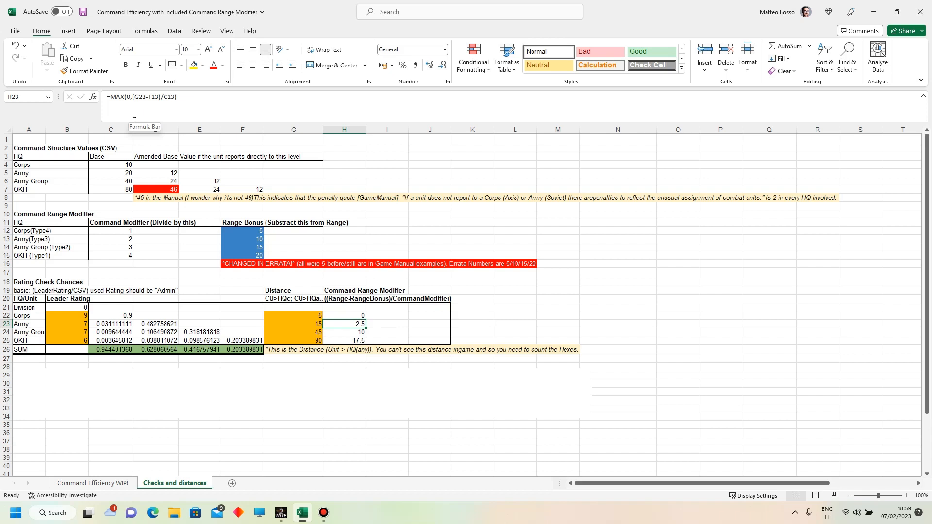
pyautogui.moveTo(127, 92)
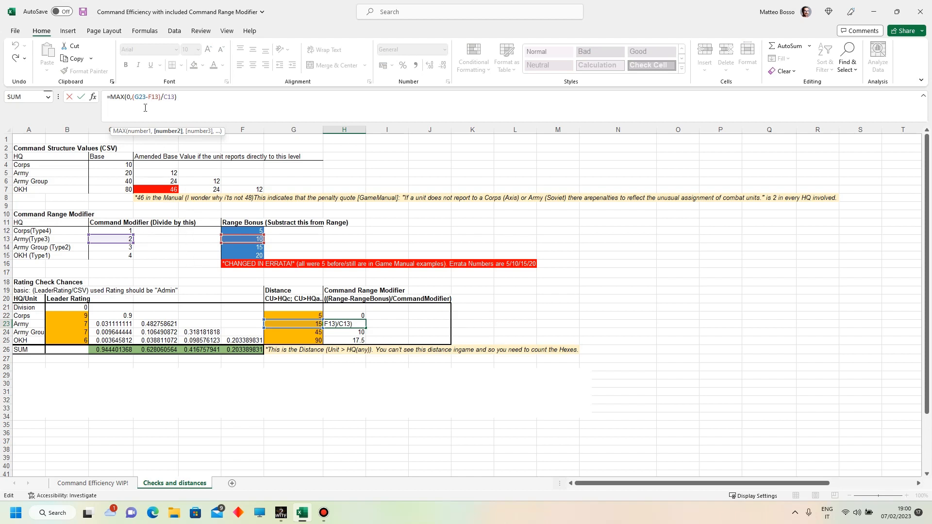
pyautogui.moveTo(218, 199)
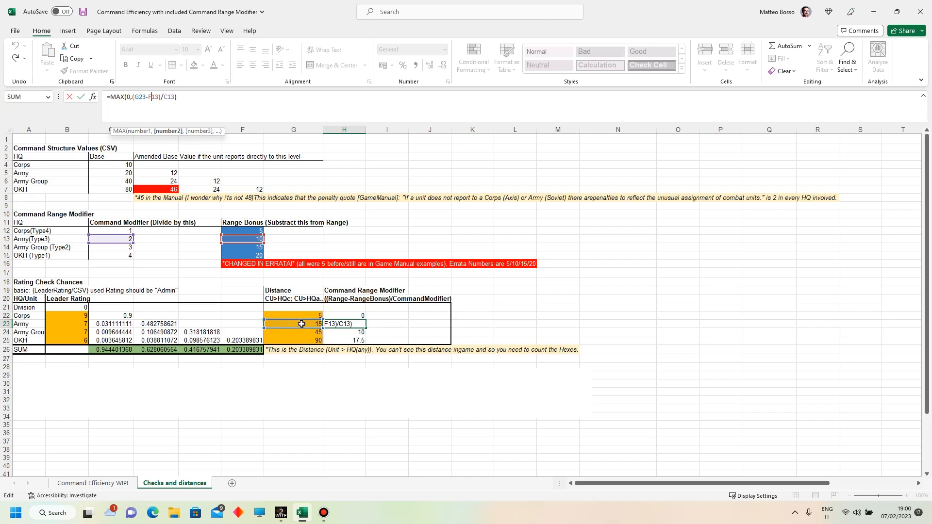
pyautogui.moveTo(243, 244)
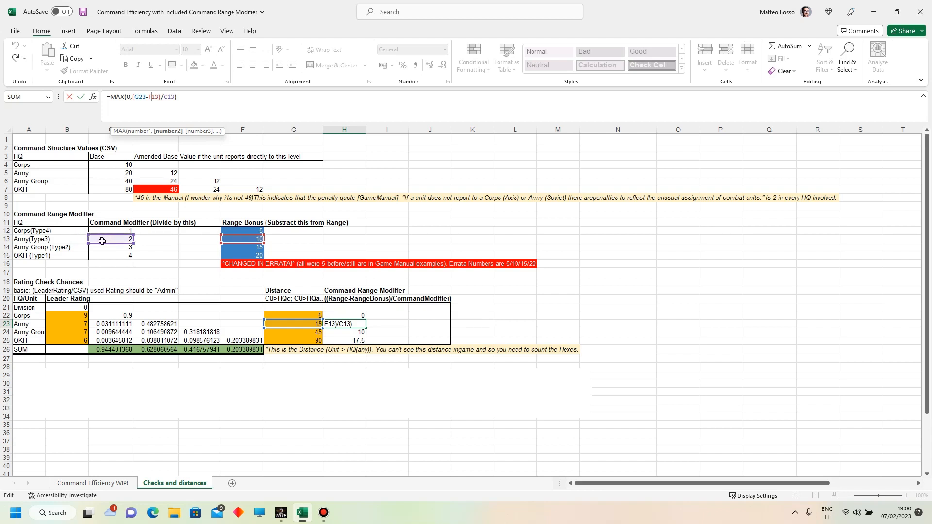
pyautogui.moveTo(108, 255)
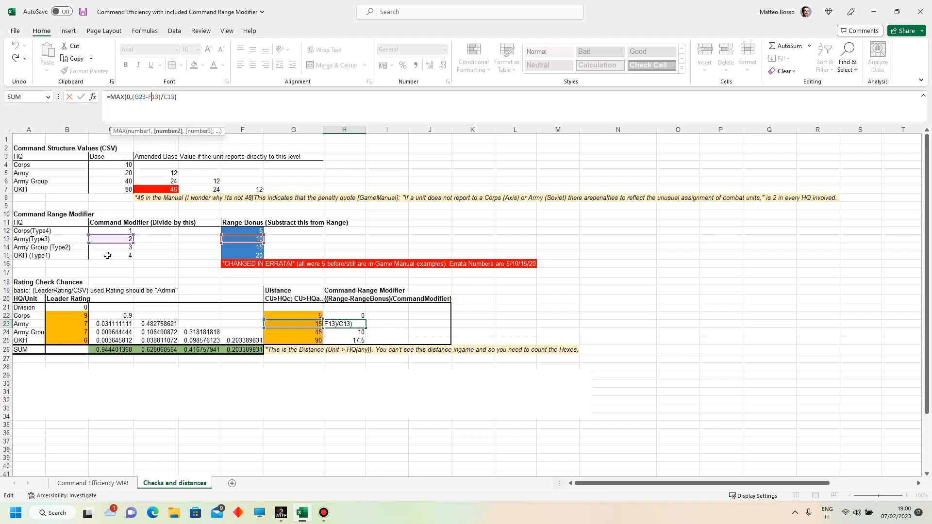
pyautogui.moveTo(389, 243)
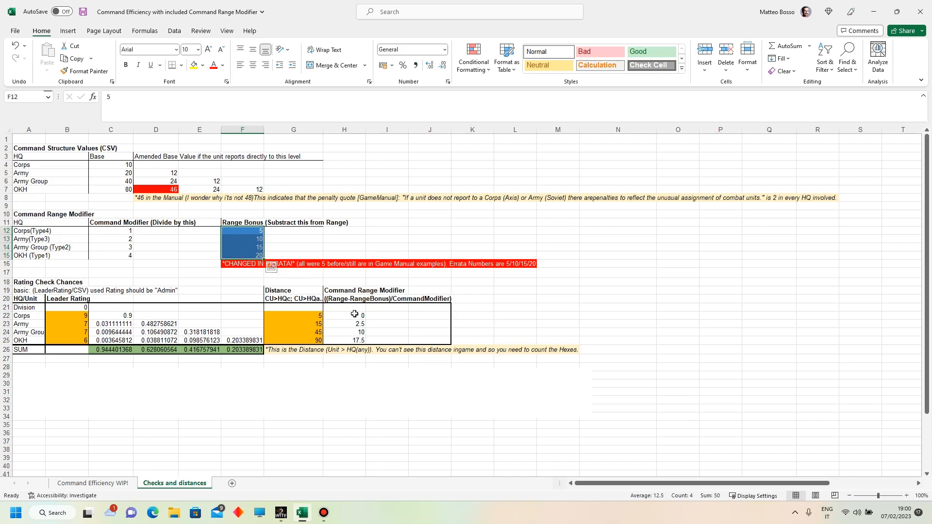
pyautogui.click(293, 310)
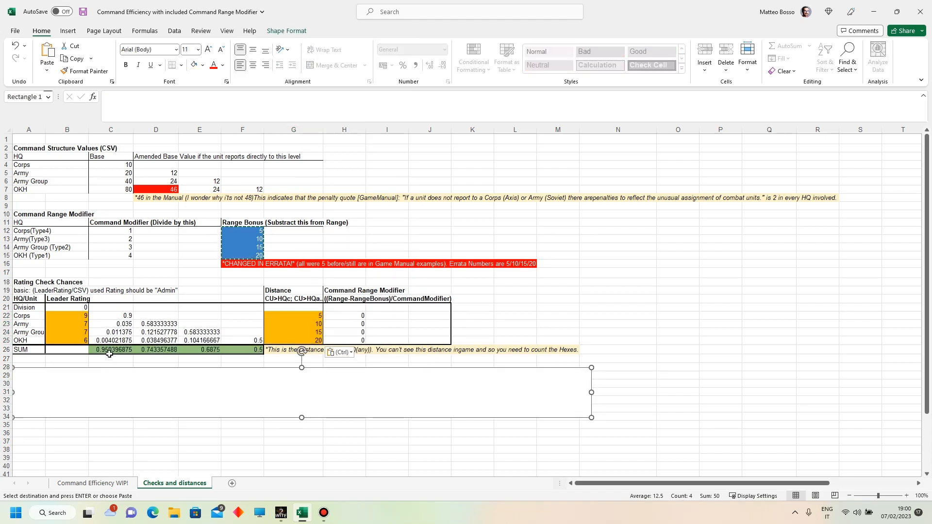
pyautogui.moveTo(192, 315)
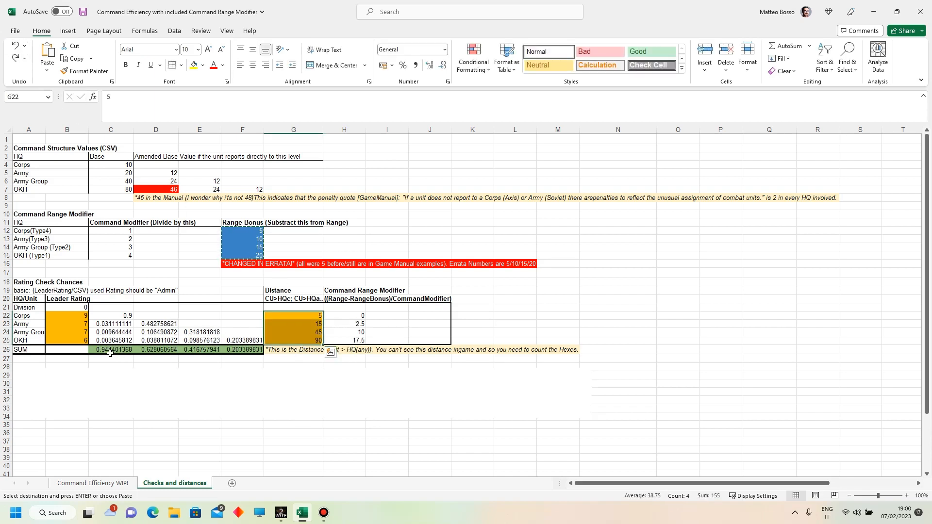
pyautogui.moveTo(121, 363)
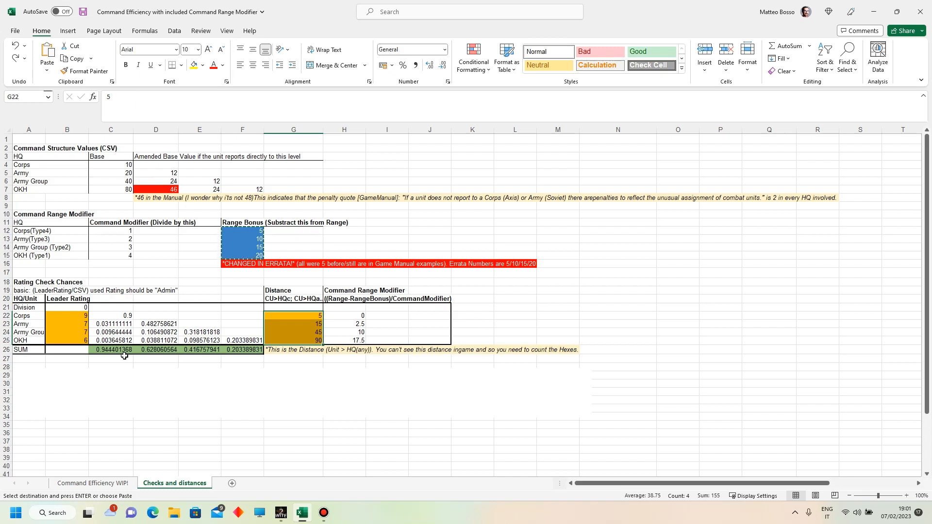
pyautogui.click(558, 291)
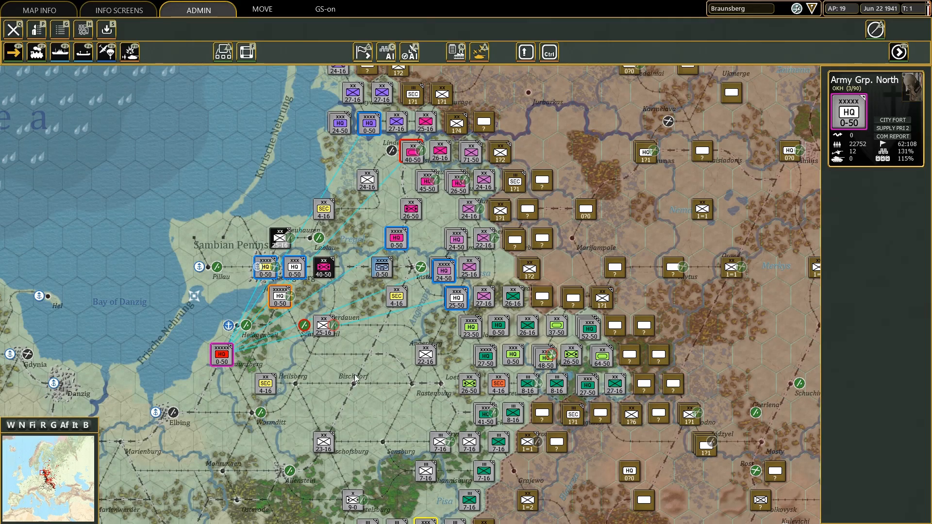
# - Select the OKH headquarters on the Baltic front map to show its details and command links
pyautogui.click(351, 377)
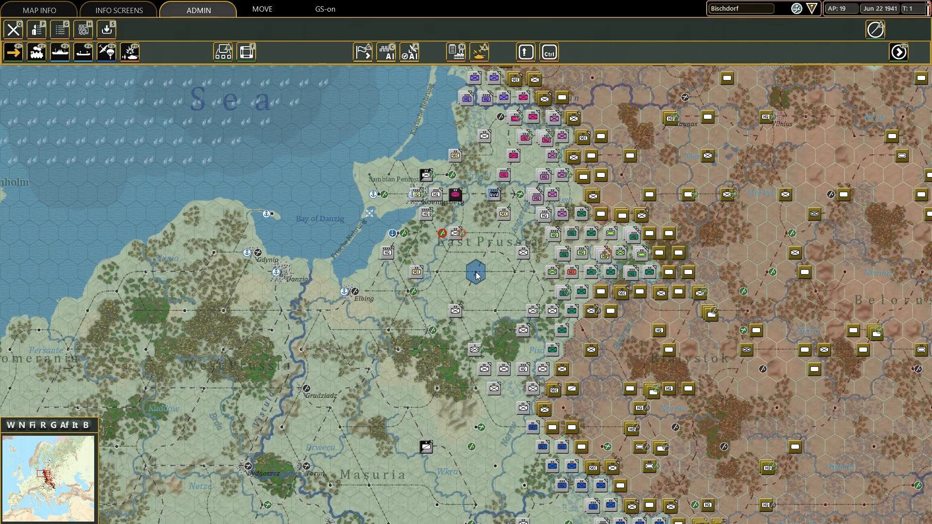
pyautogui.click(387, 252)
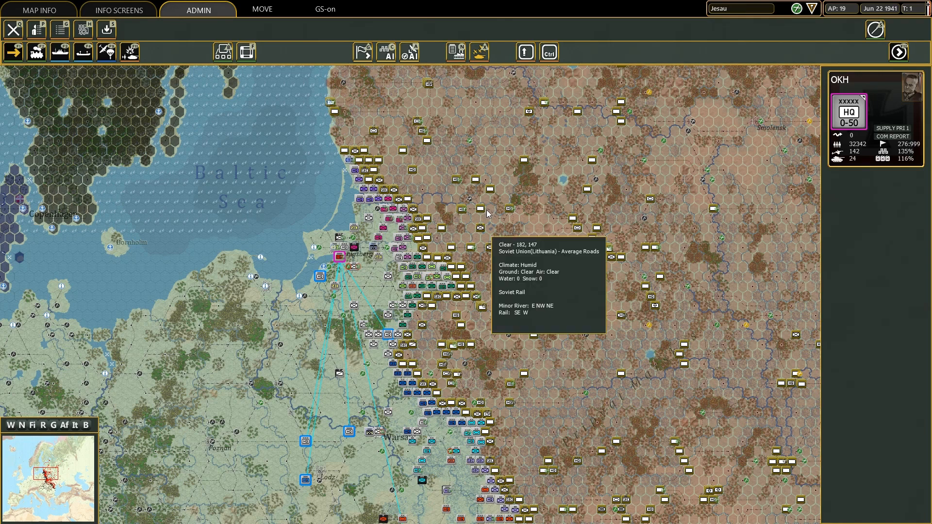
pyautogui.moveTo(487, 221)
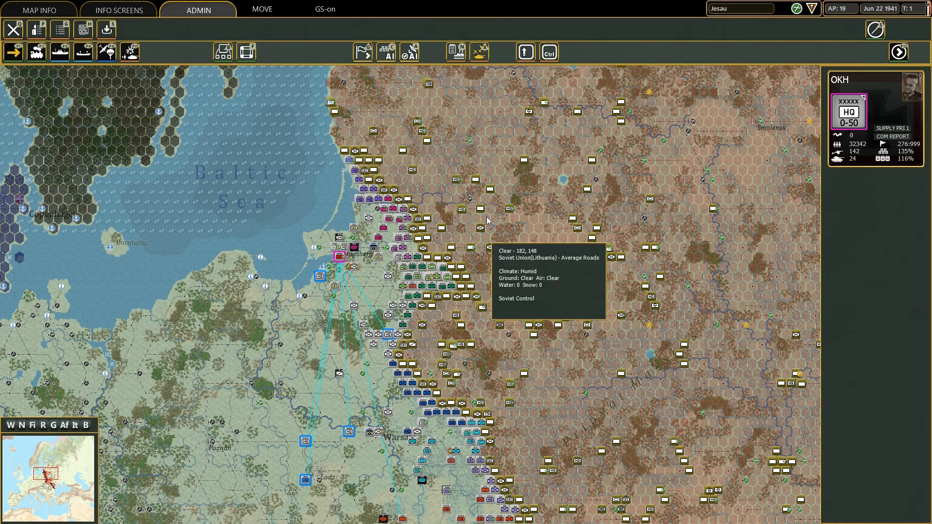
pyautogui.moveTo(333, 326)
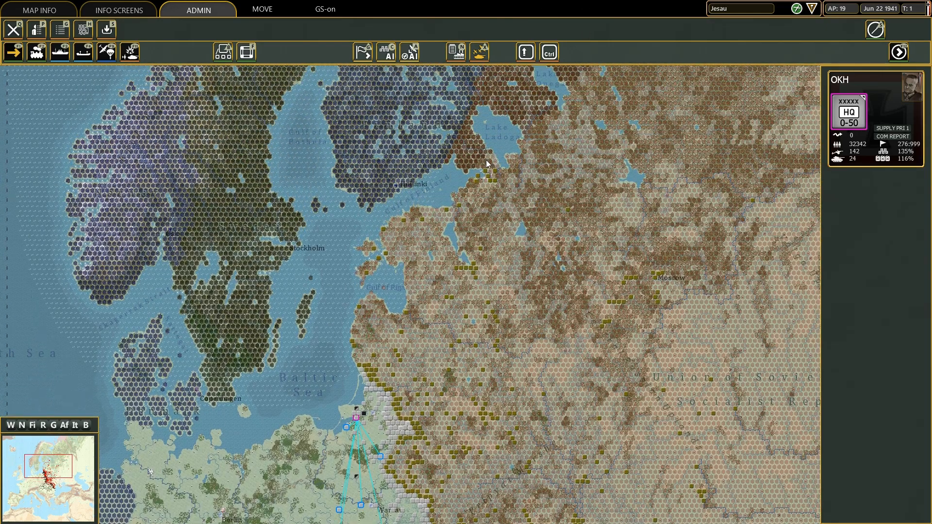
pyautogui.moveTo(494, 212)
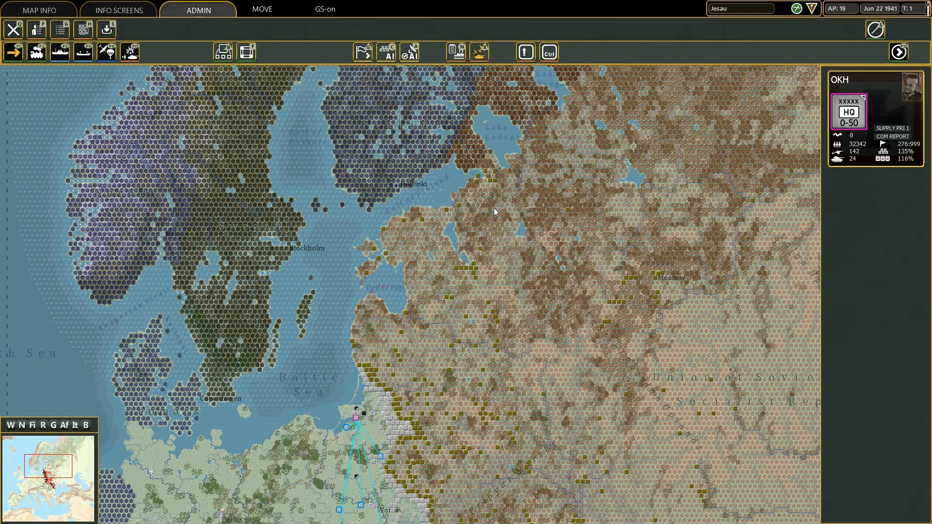
pyautogui.moveTo(442, 339)
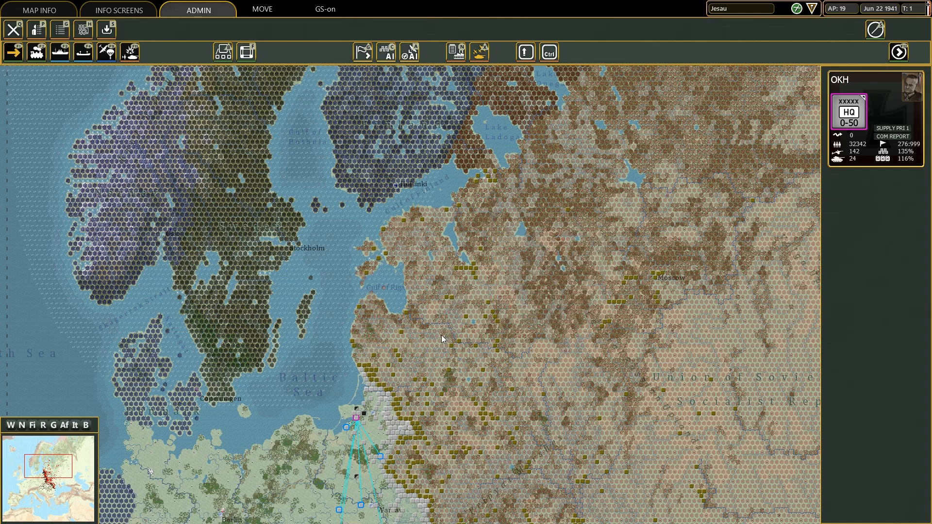
pyautogui.moveTo(447, 381)
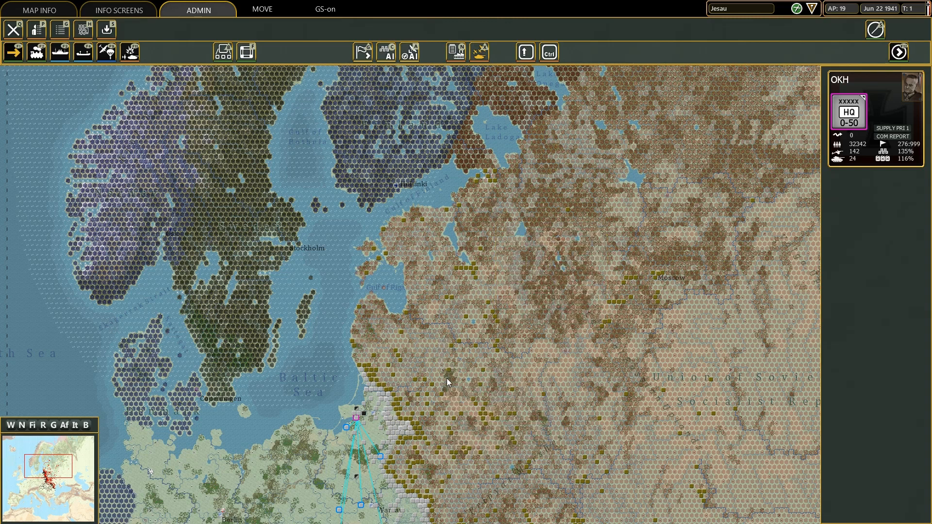
pyautogui.moveTo(424, 414)
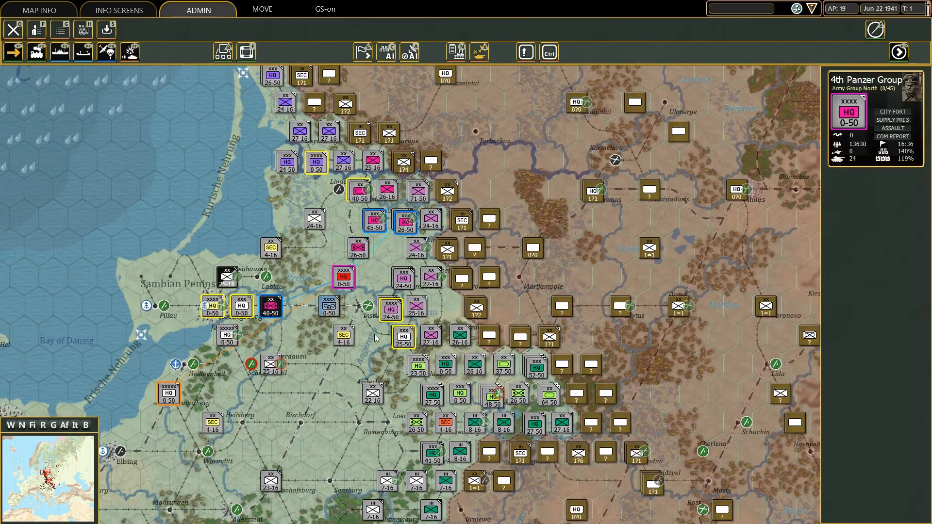
# - Select the East Prussia hex holding the I Corps and 18th Army headquarters
pyautogui.click(316, 163)
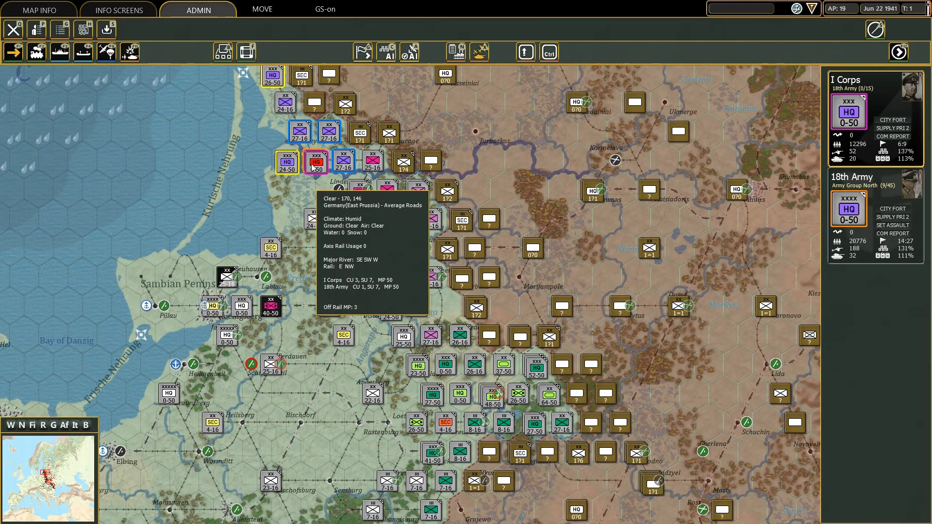
pyautogui.moveTo(341, 212)
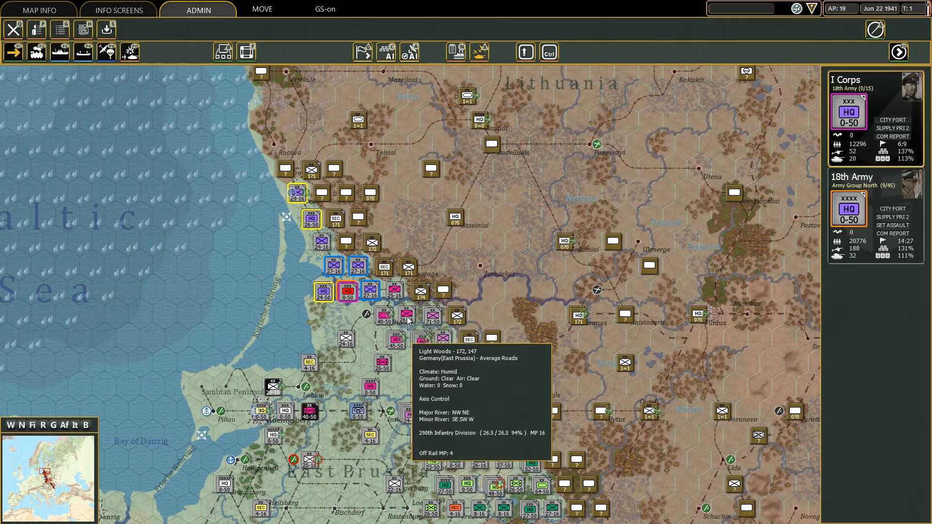
pyautogui.moveTo(719, 29)
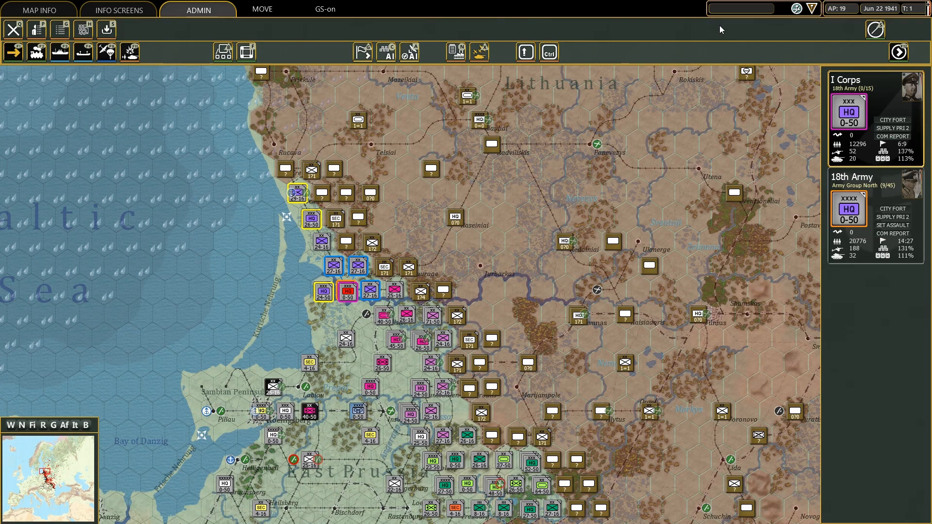